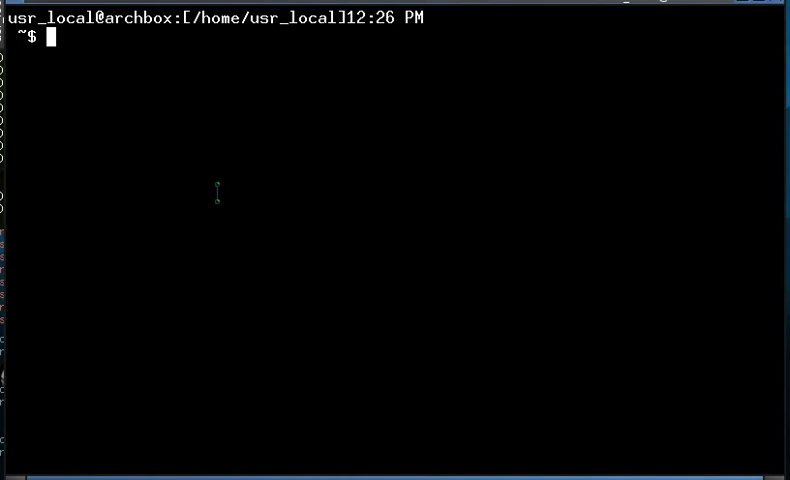
Run /home/usr_local as a command to get the 'is a directory' error, then stage a clear command
text(/)
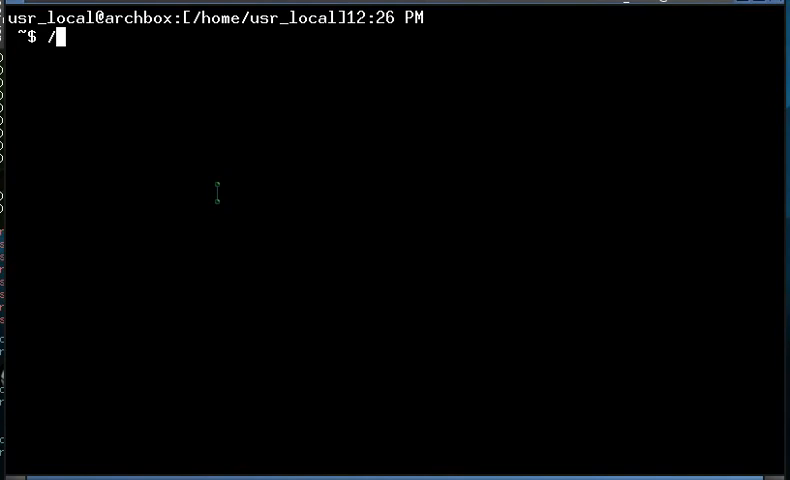
text(home/)
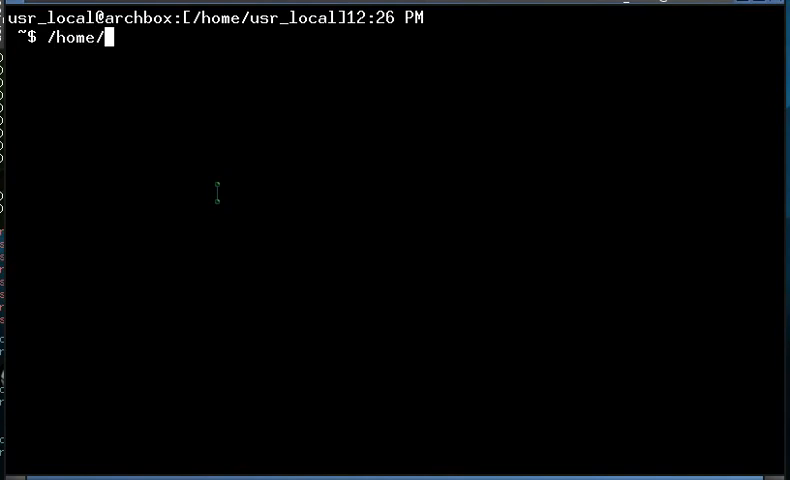
text(usr_local)
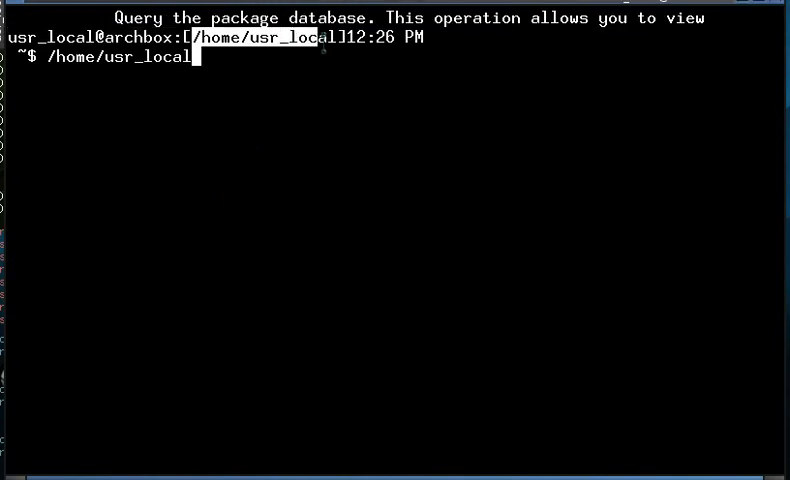
mouse_move(348, 230)
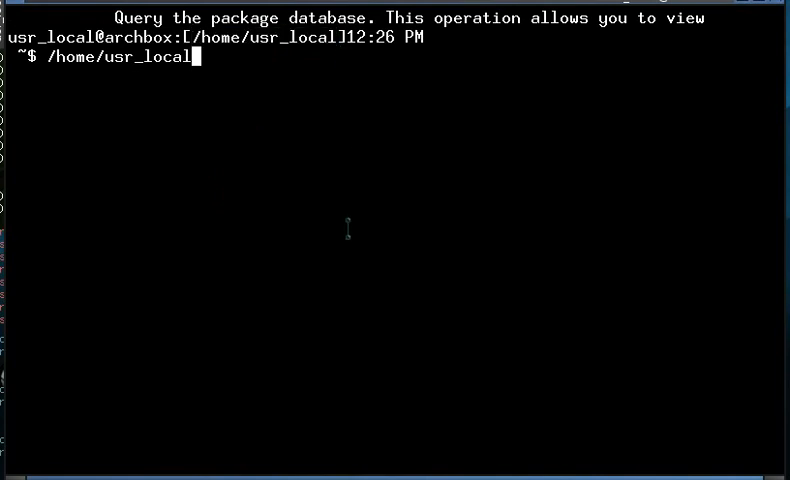
key(Return)
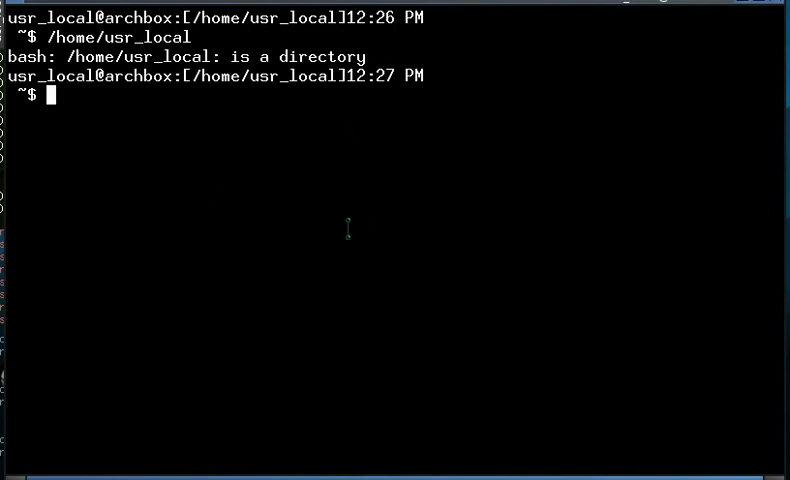
text(clr)
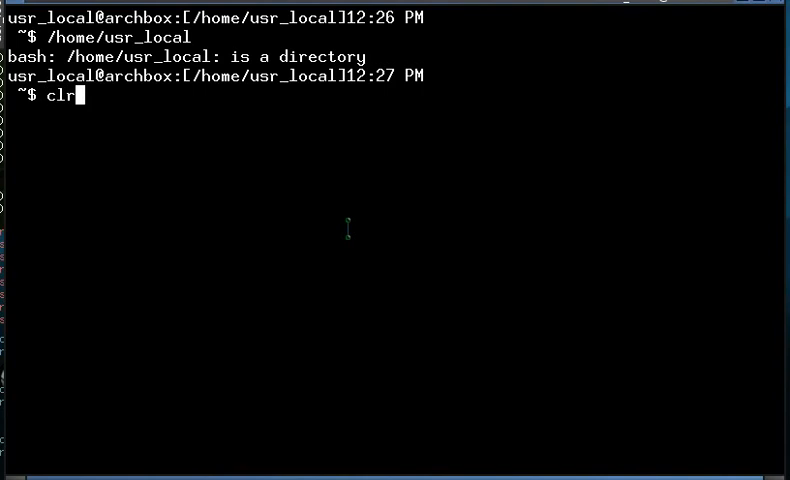
text(ear)
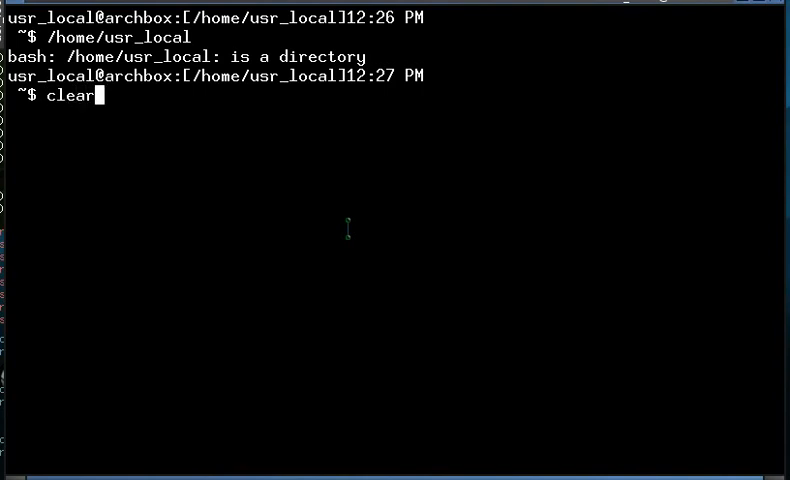
Clear the screen and print the working directory /home/usr_local with pwd
key(Return)
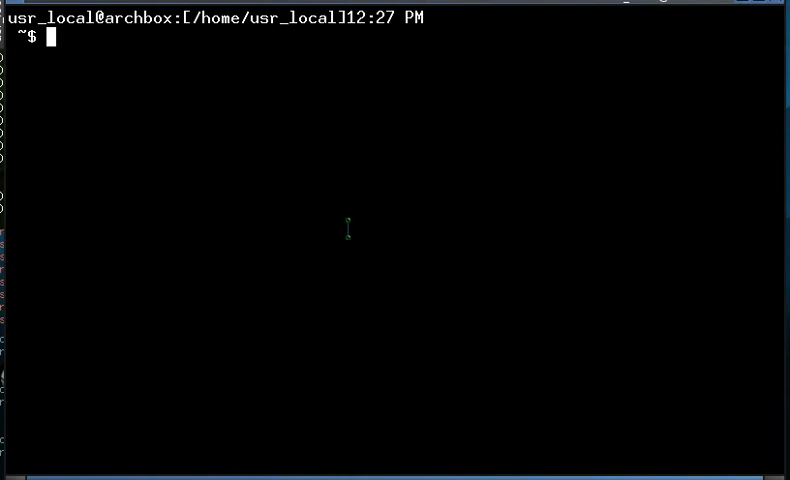
mouse_move(254, 108)
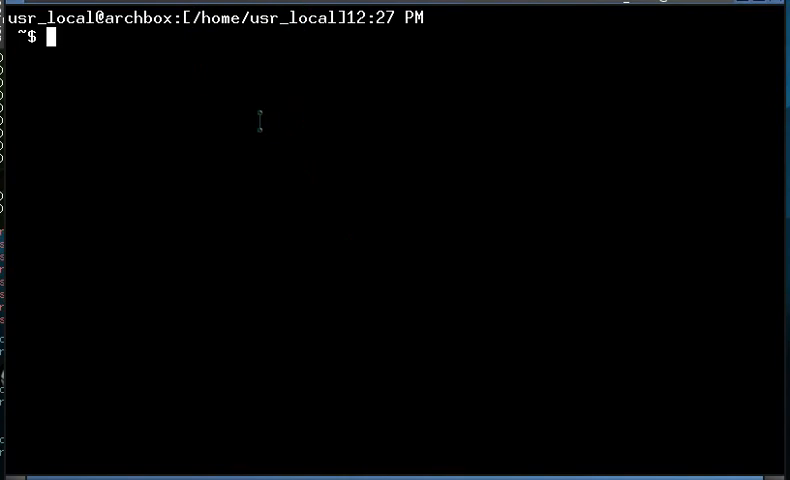
text(p)
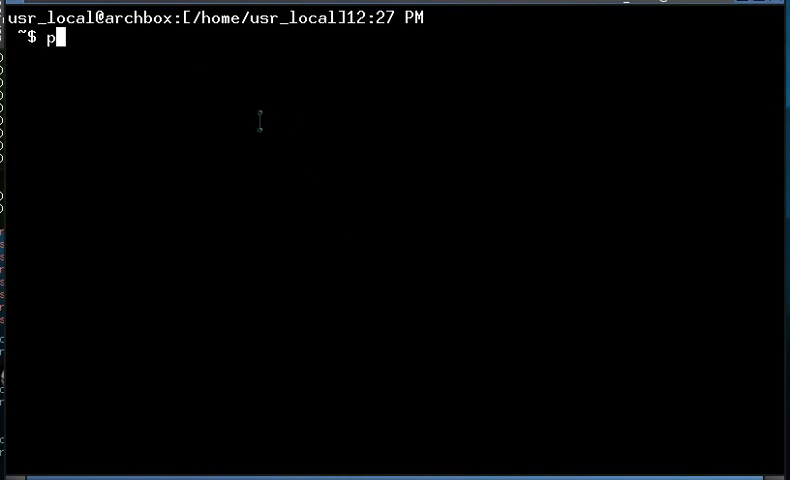
text(wd)
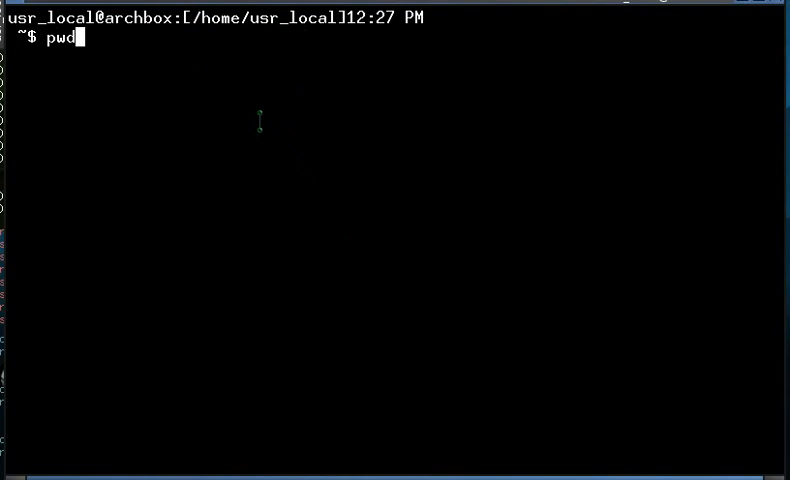
key(Return)
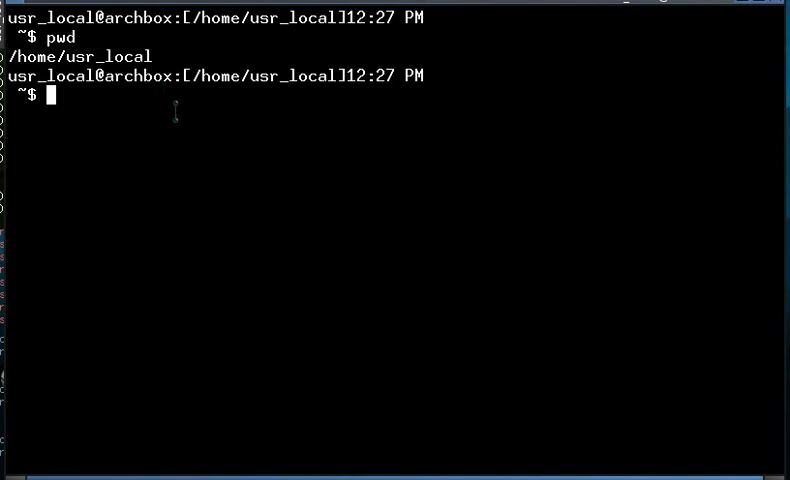
Begin a cd command, discarding a stray tilde along the way
text(~)
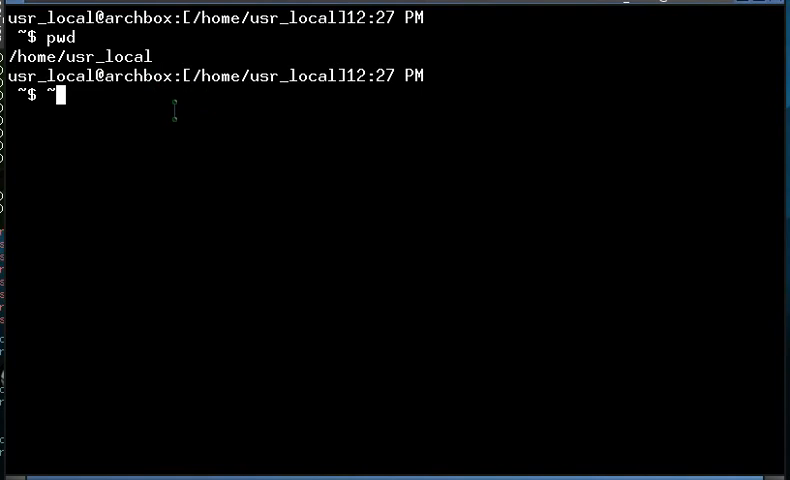
key(BackSpace)
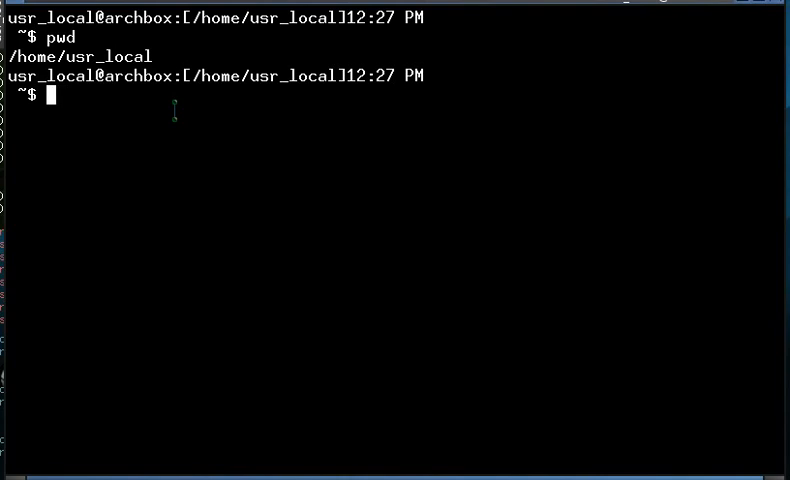
text(cd)
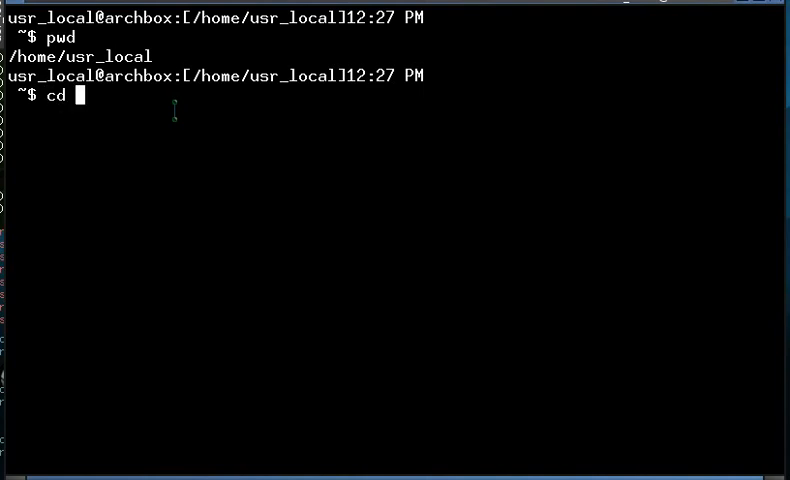
key(BackSpace)
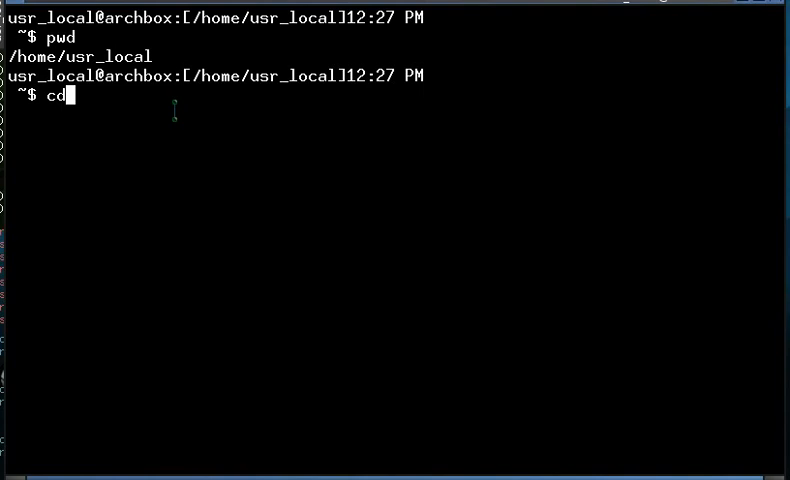
Change into the root directory with cd /
key(BackSpace)
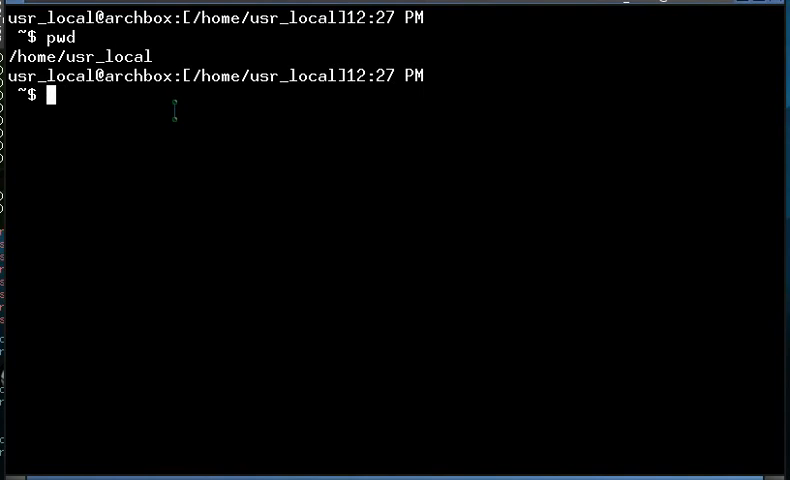
text(cd)
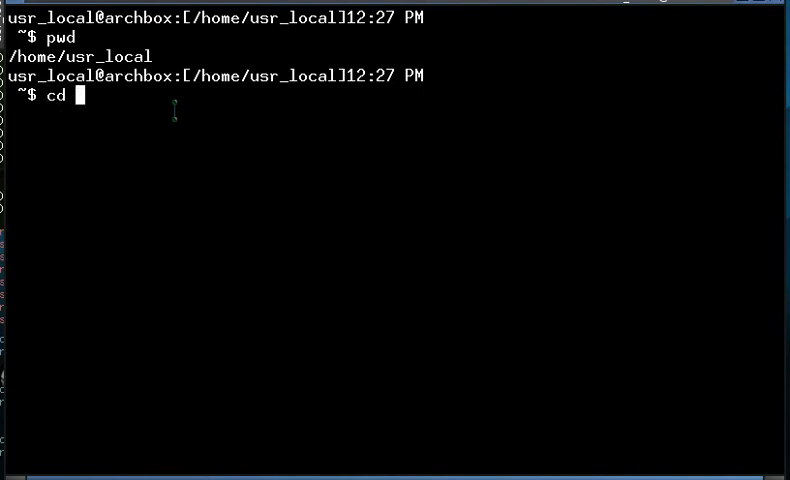
key(Return)
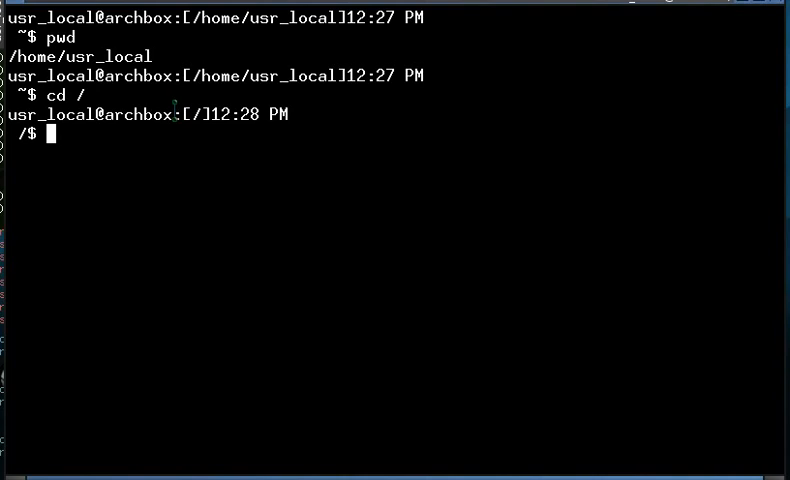
Discard a placeholder 'cd path to dir' line and enter cd /usr/src instead
text(c)
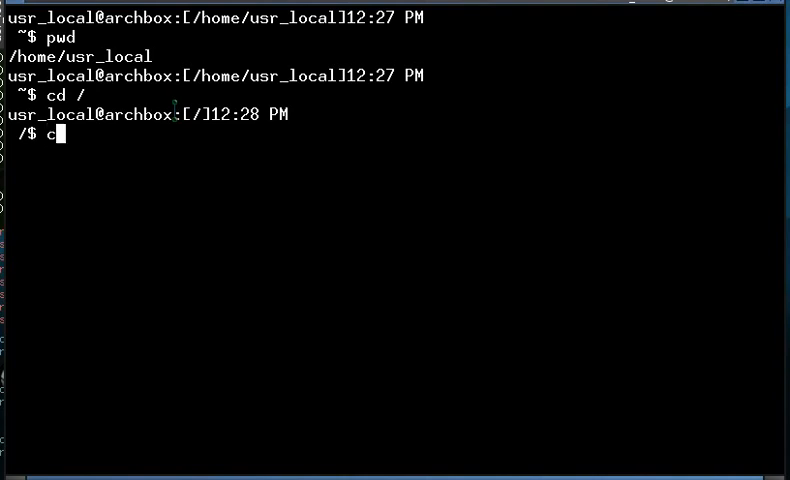
text(d)
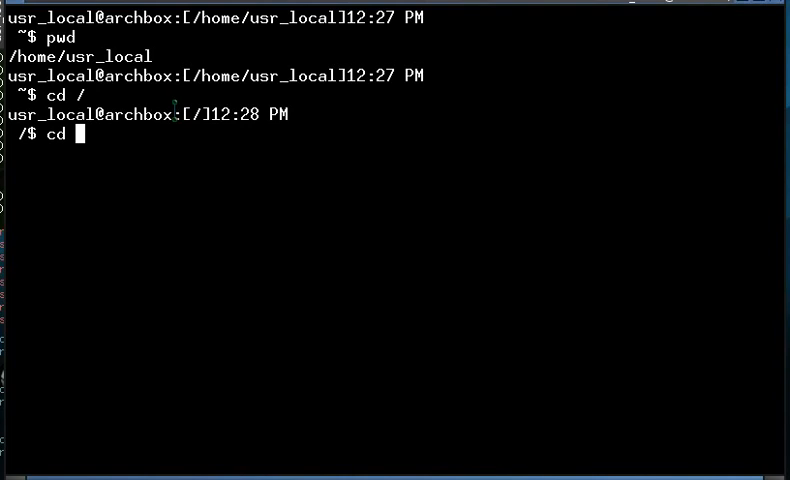
text(path to)
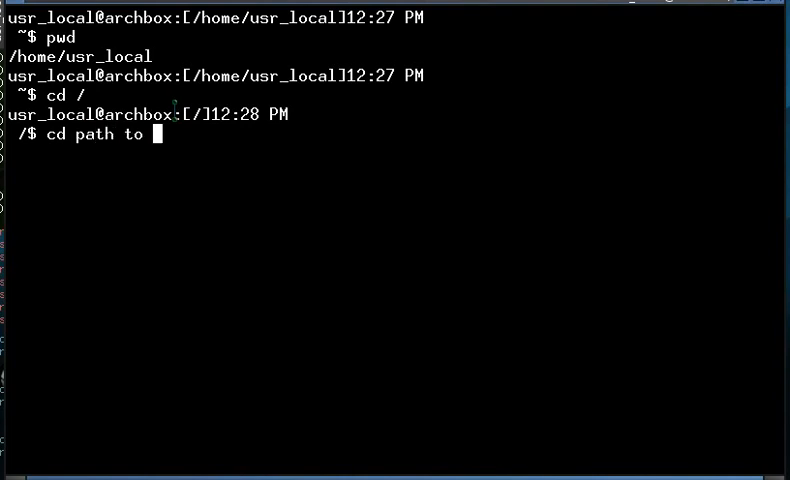
text(dir)
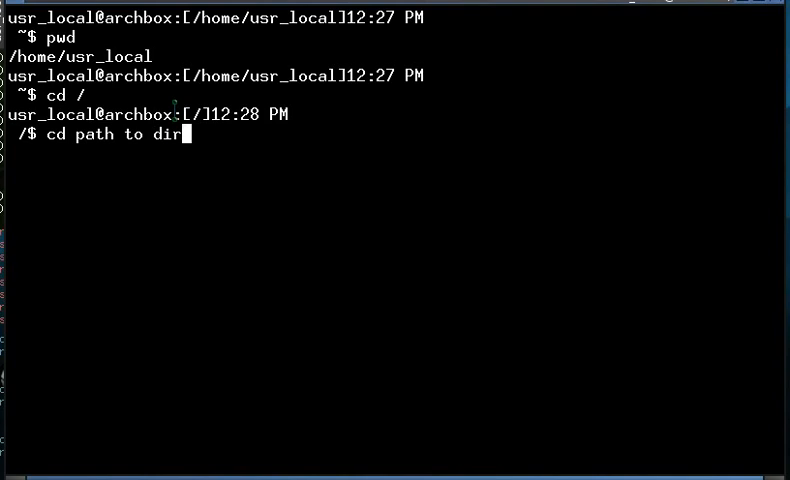
key(ctrl+u)
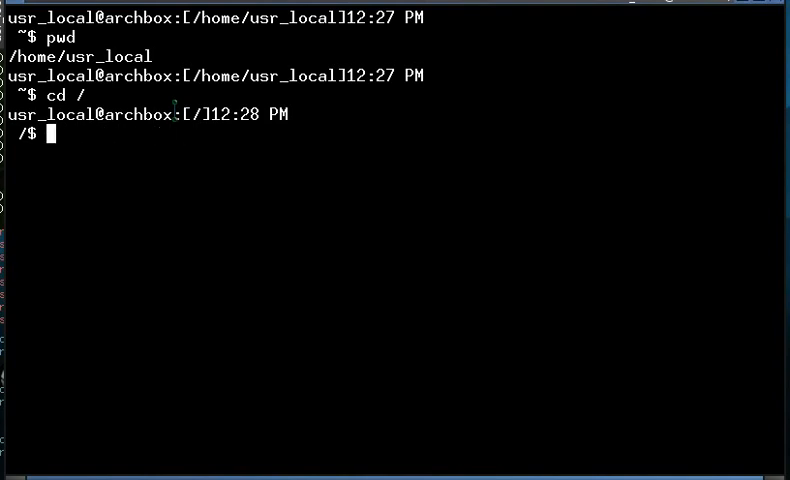
text(cd)
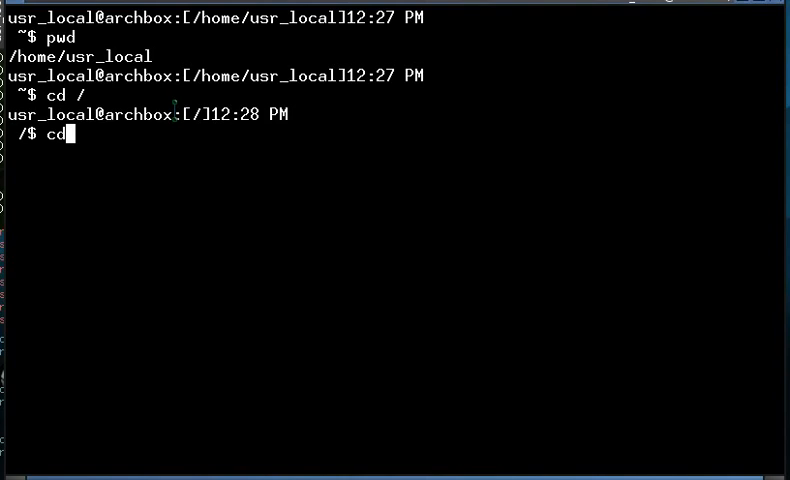
text(/usr/)
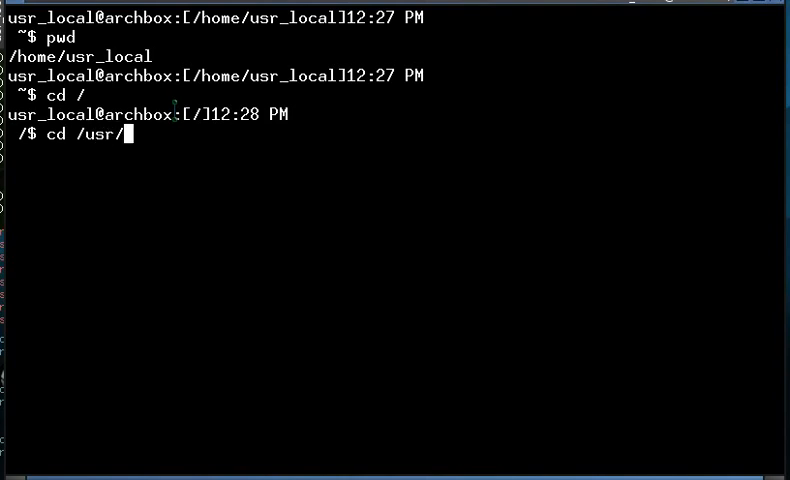
text(src/li)
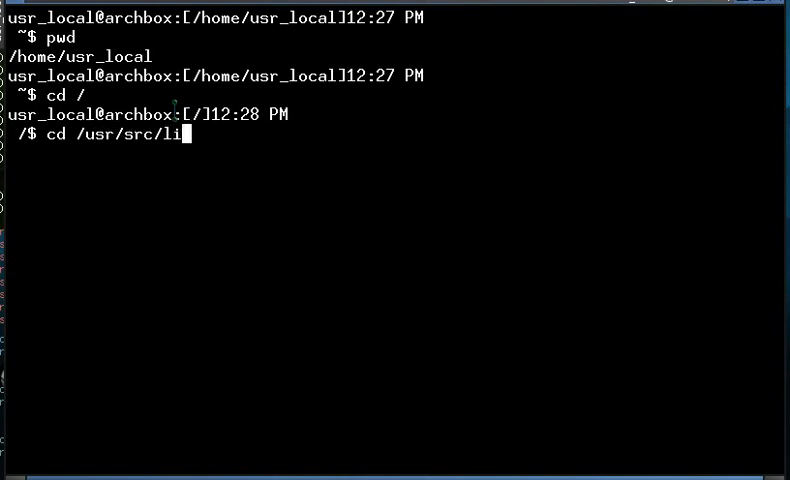
text(nu)
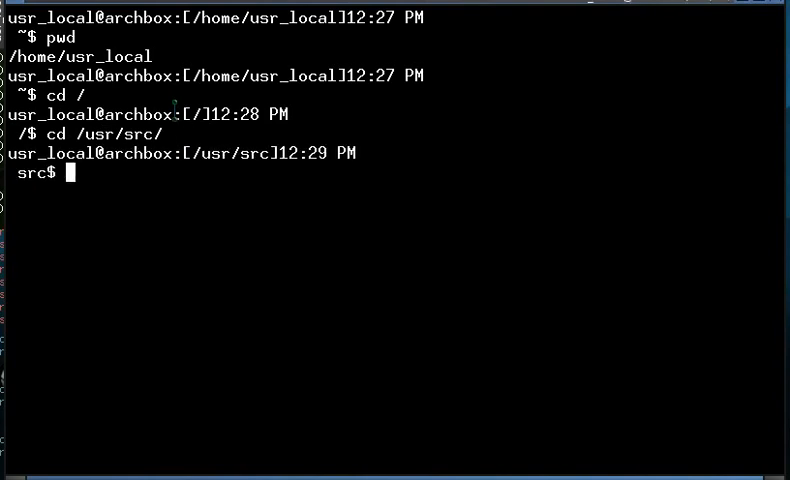
Move into /usr/src, return home with cd ~, then clear the screen
key(Return)
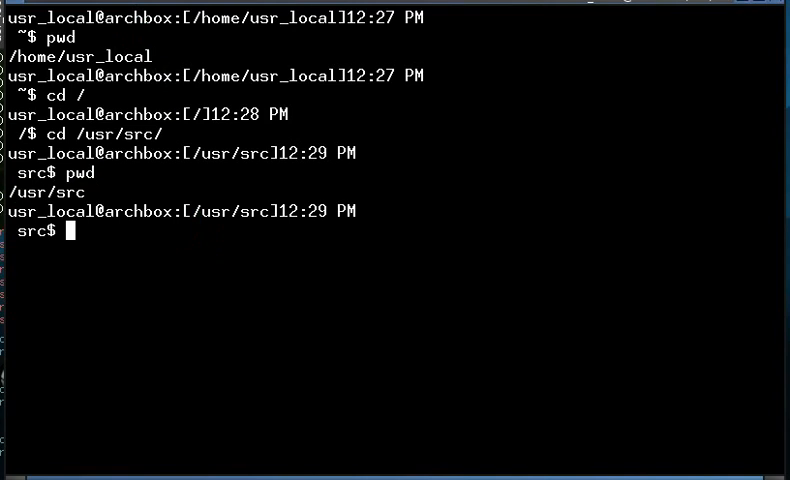
text(cd)
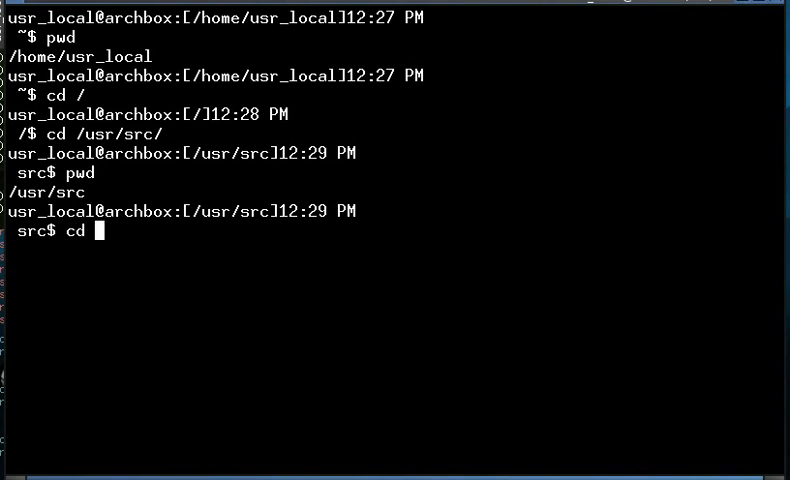
key(Return)
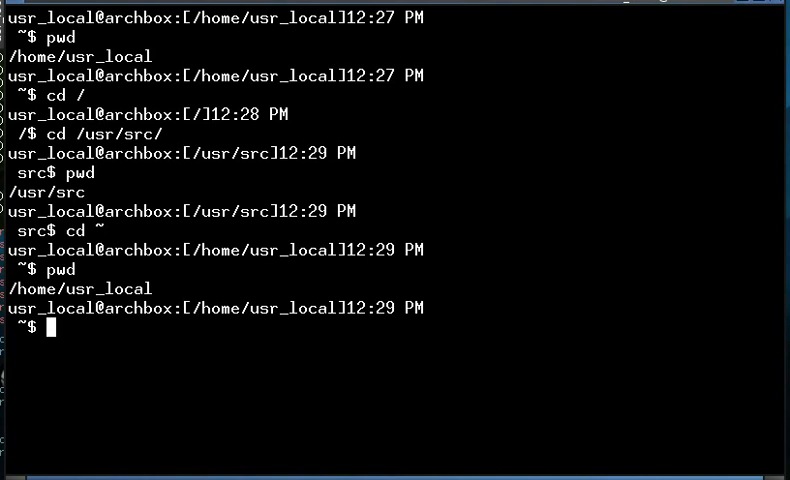
text(clear)
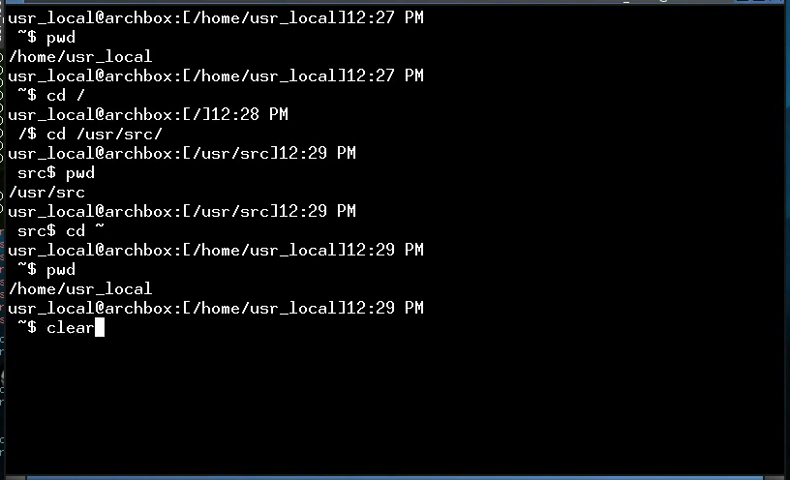
key(Return)
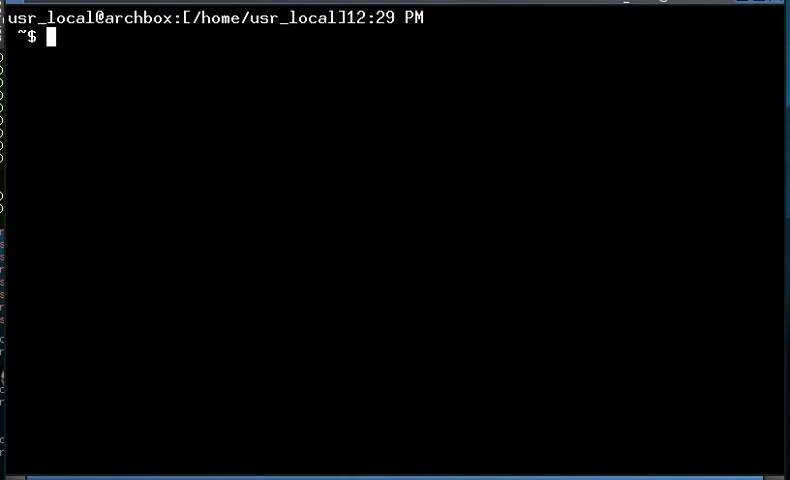
Confirm the path with pwd and list the home directory contents with plain ls
key(Return)
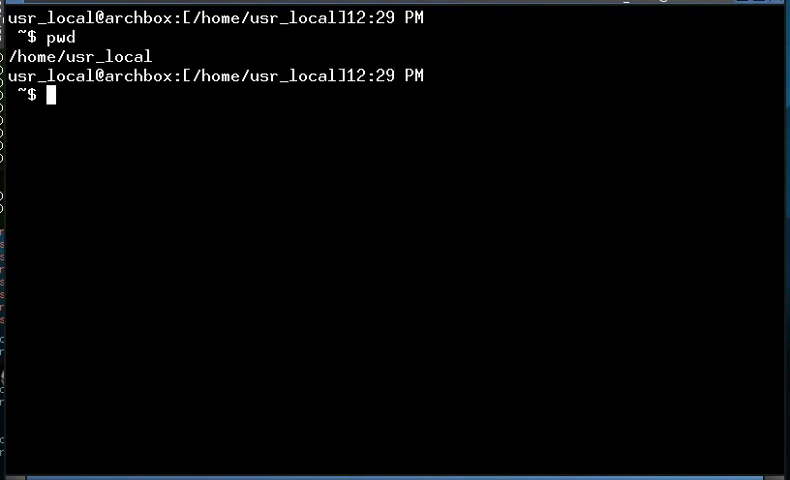
text(cd)
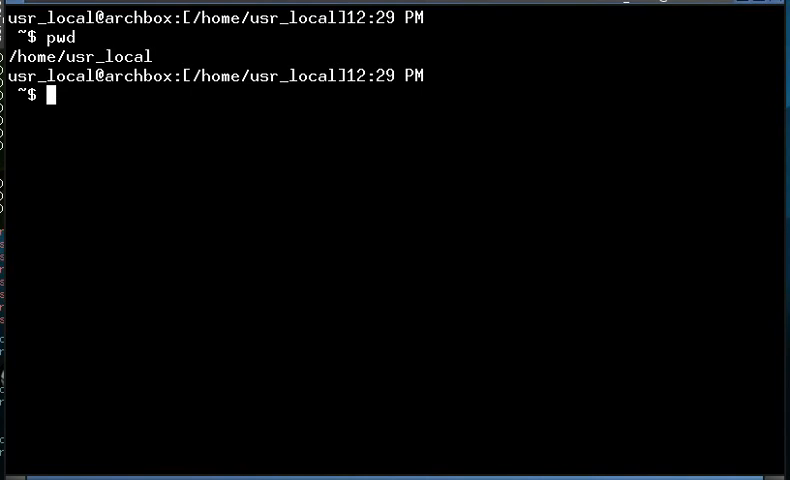
text(ls)
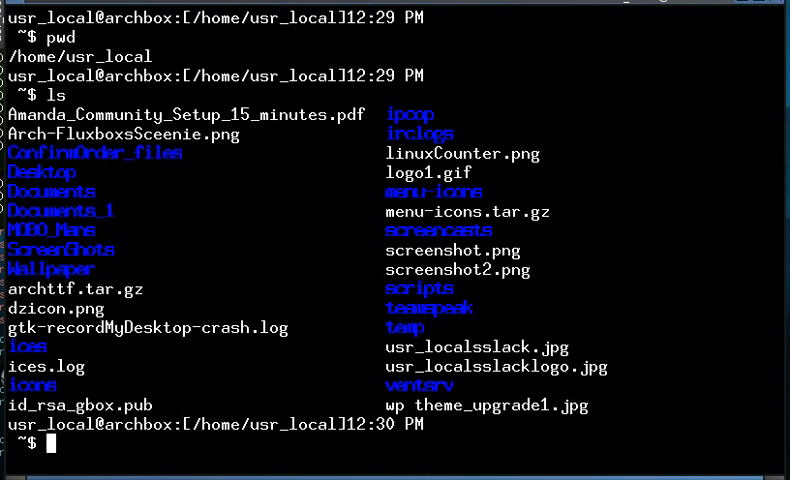
text(ls)
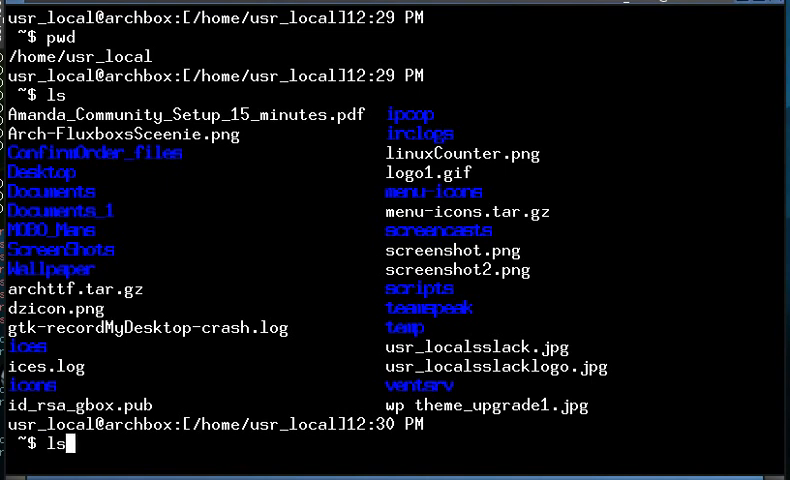
text(cl)
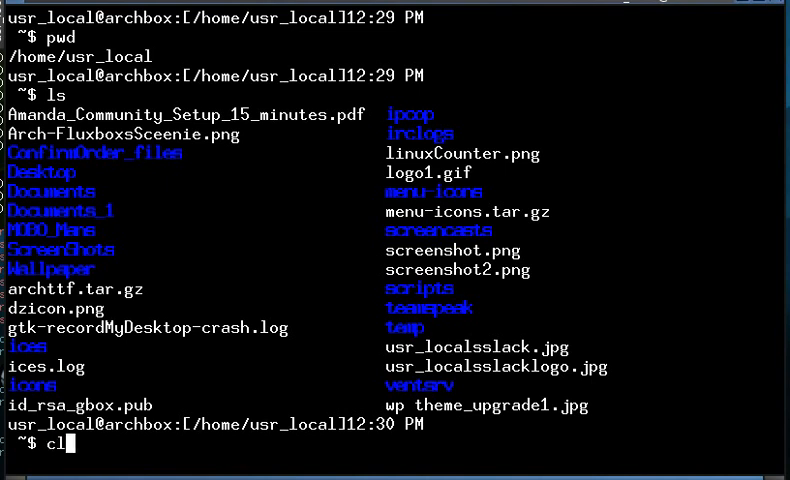
key(Return)
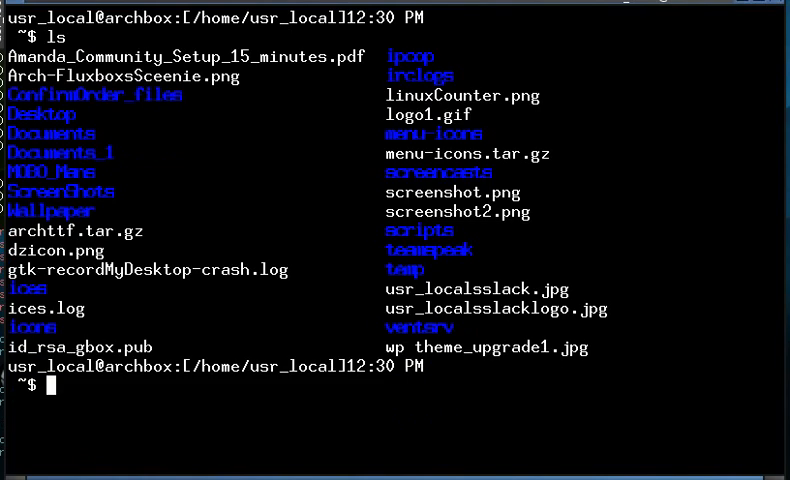
text(clea)
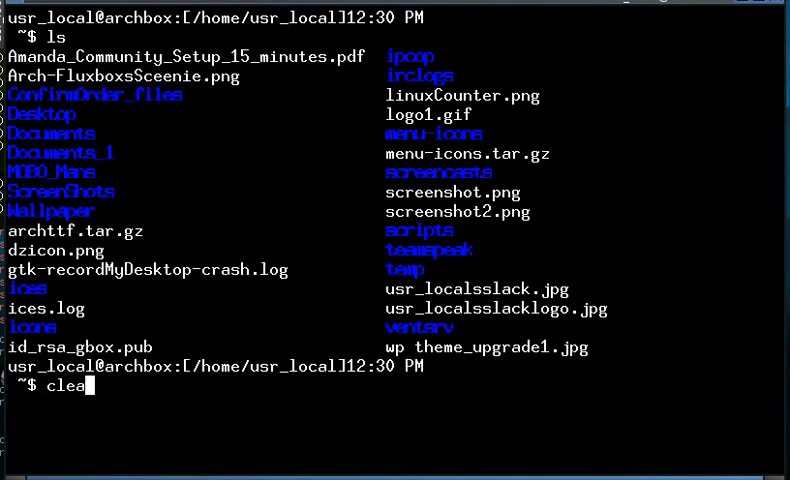
Clear the screen, list home including hidden dot files with ls -a, then clear again
key(Return)
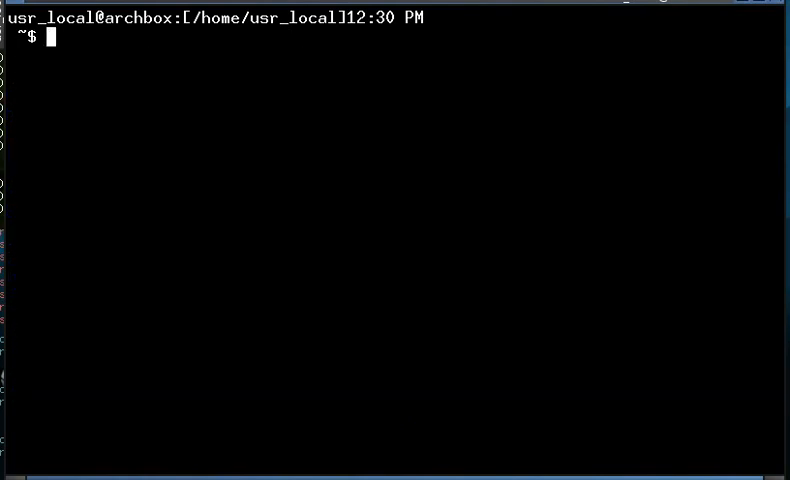
text(ls)
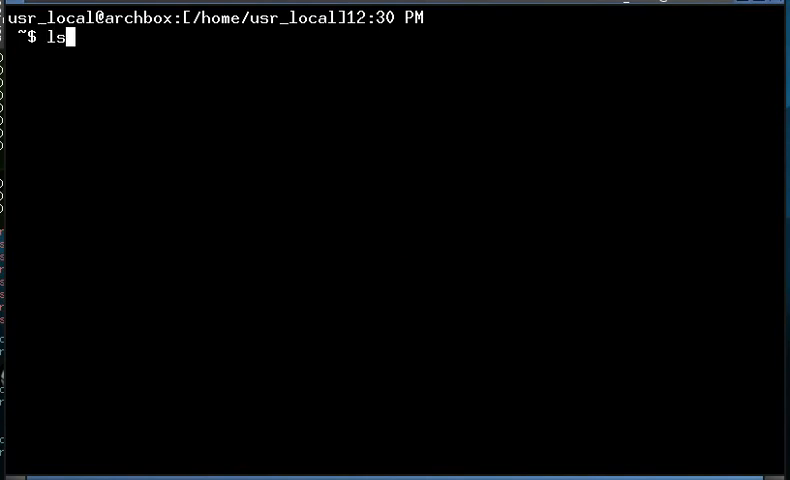
text(-a)
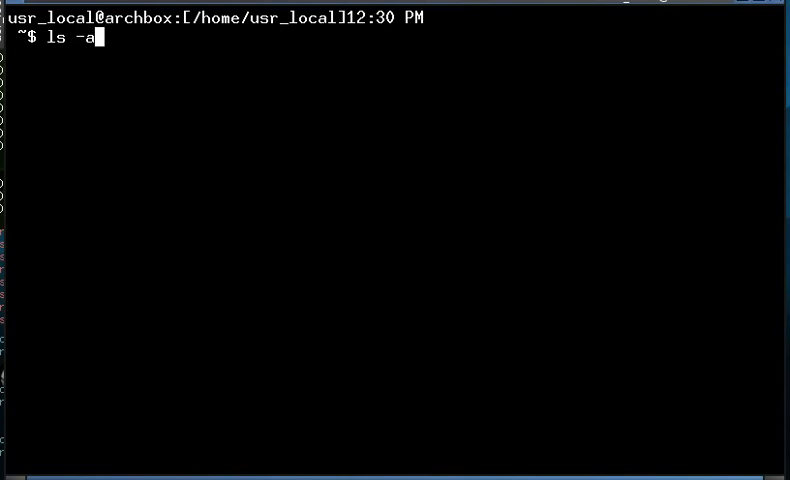
key(Left)
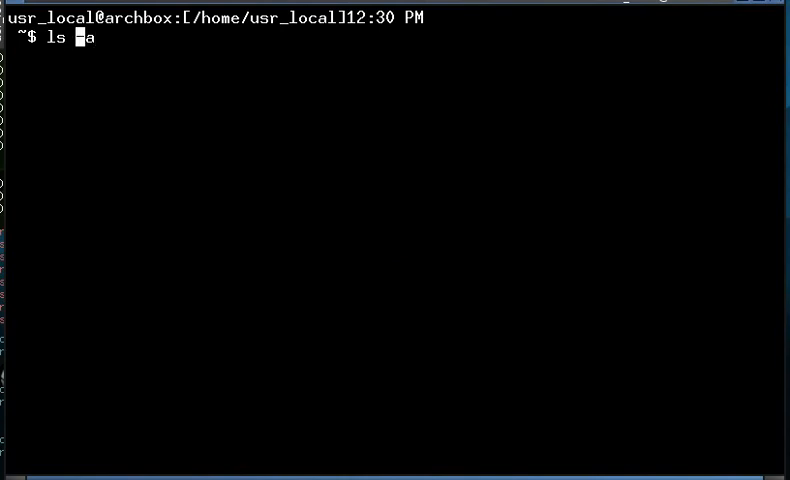
text(-)
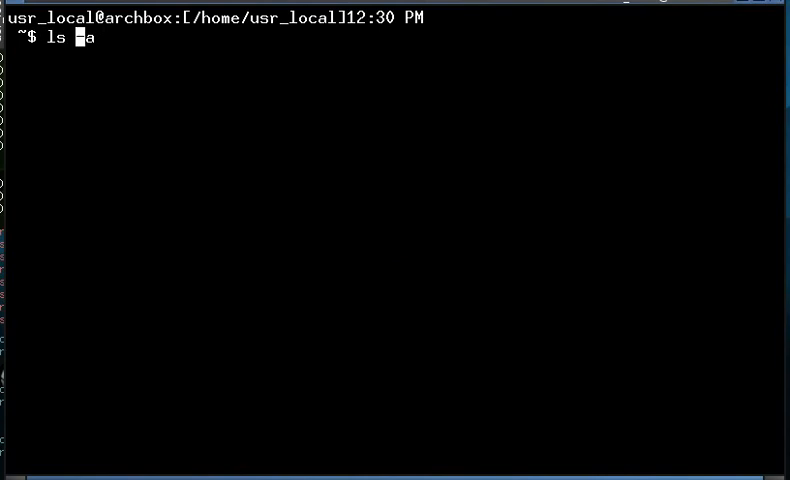
key(Return)
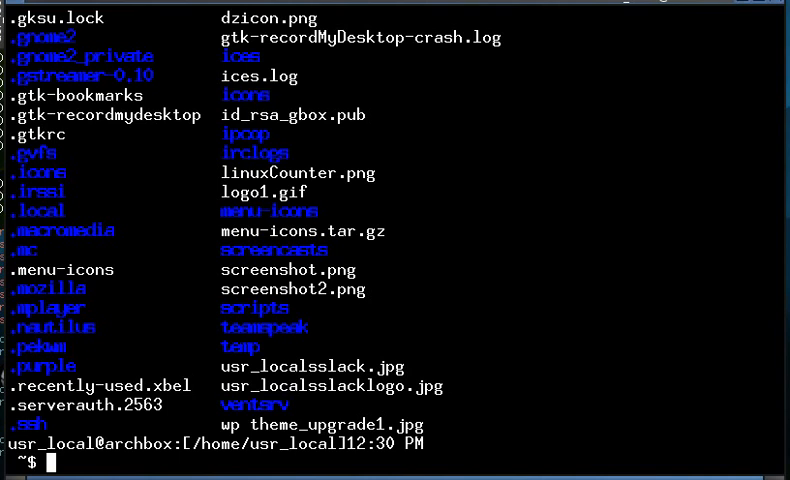
text(clear)
text(ls)
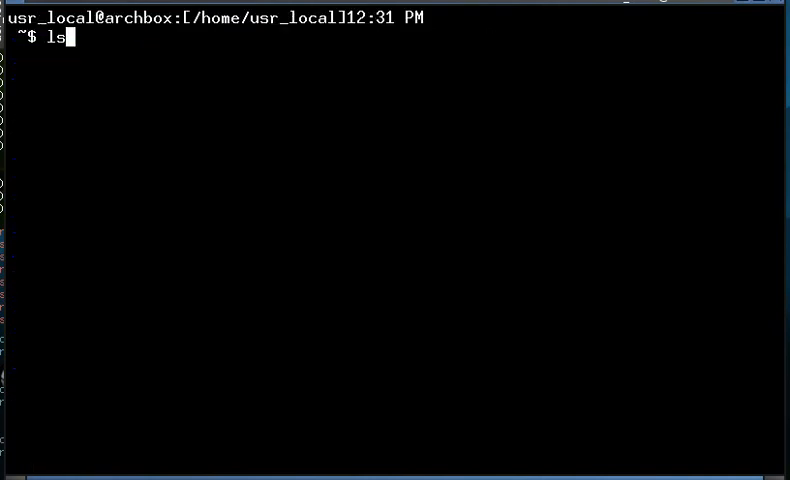
key(Return)
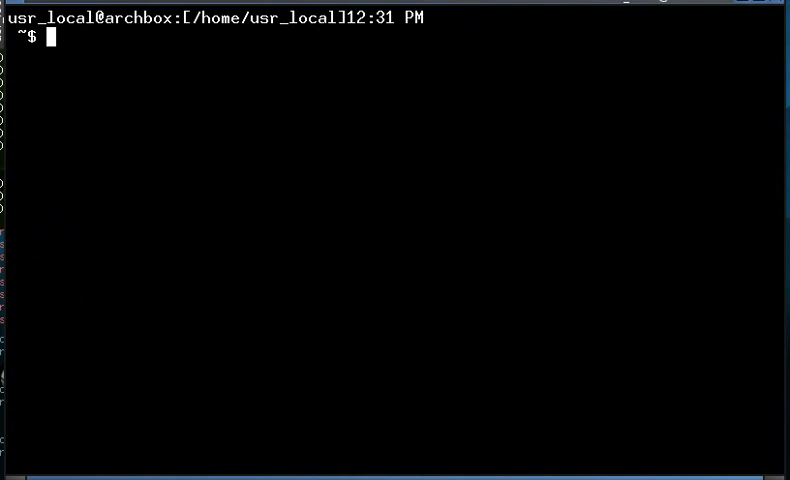
Show the home directory as a detailed long listing with ls -l
text(ls)
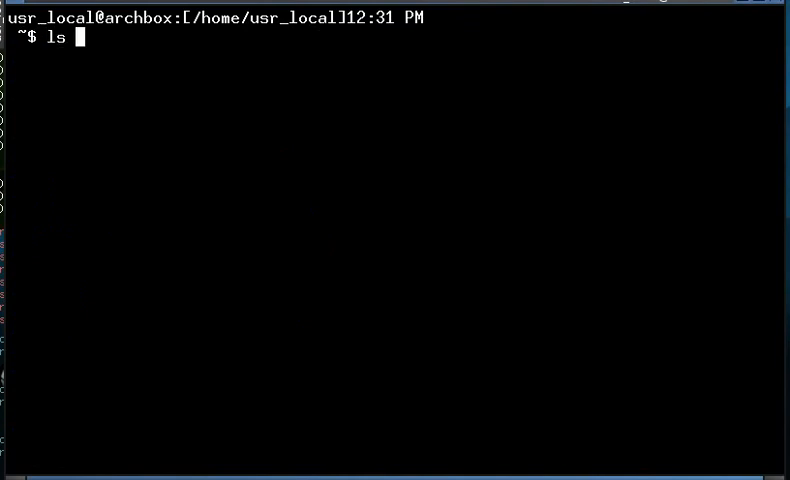
text(-l)
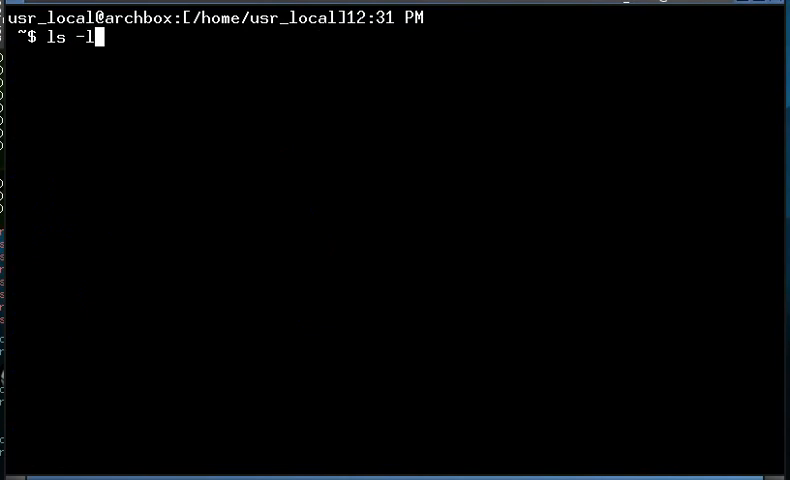
key(Return)
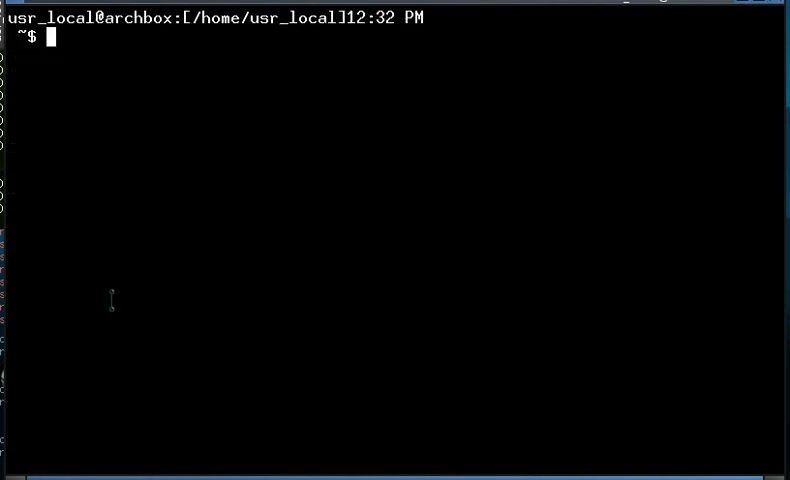
List everything in long form including hidden files with ls -la and scroll through the output
text(ls)
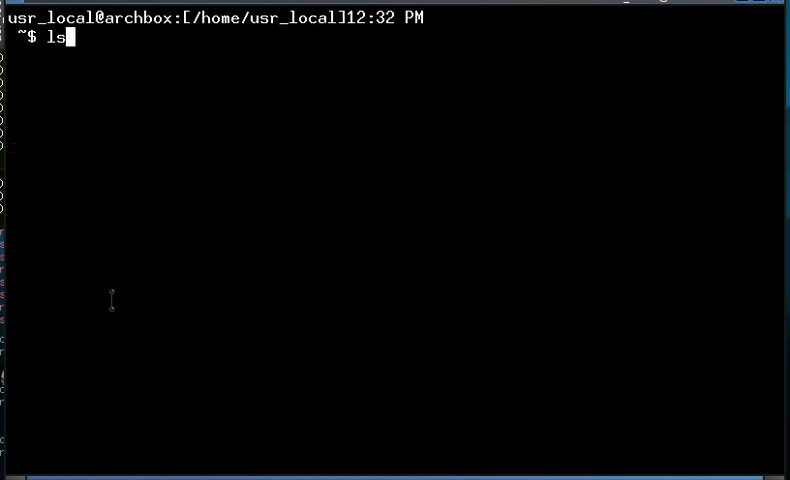
text(-la)
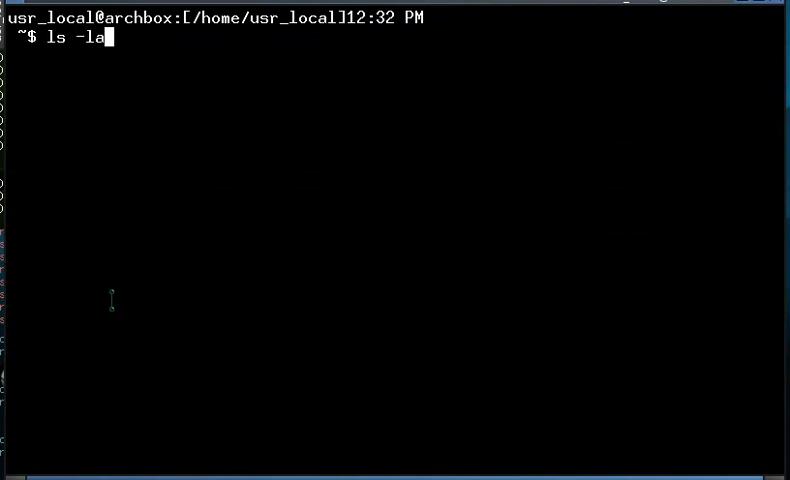
key(Return)
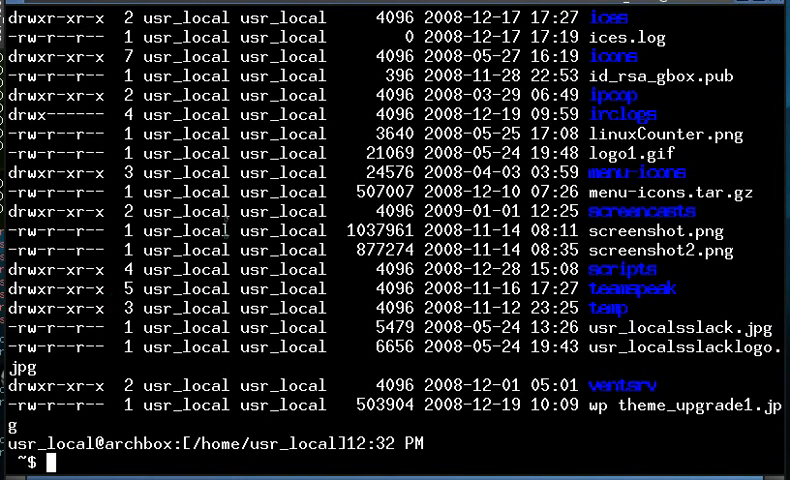
scroll(up, 3)
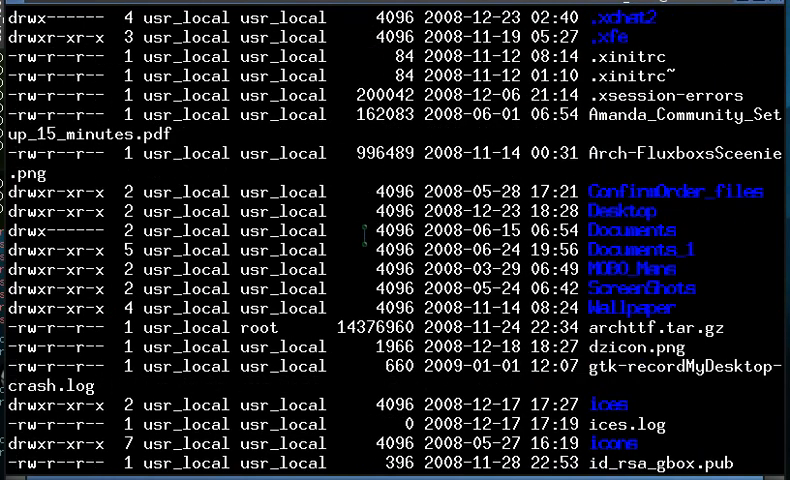
scroll(down, 3)
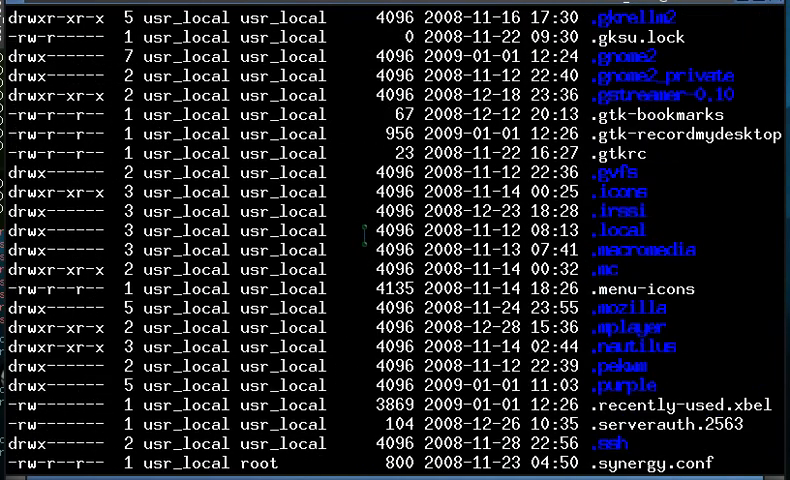
scroll(up, 3)
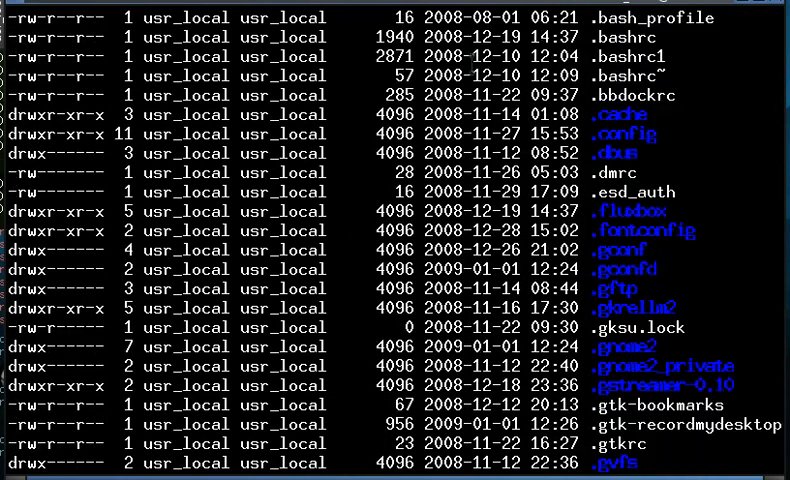
scroll(down, 3)
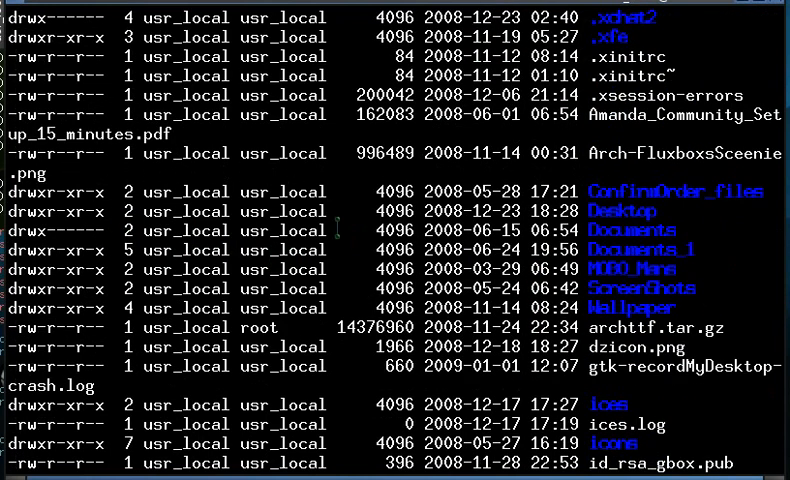
scroll(down, 3)
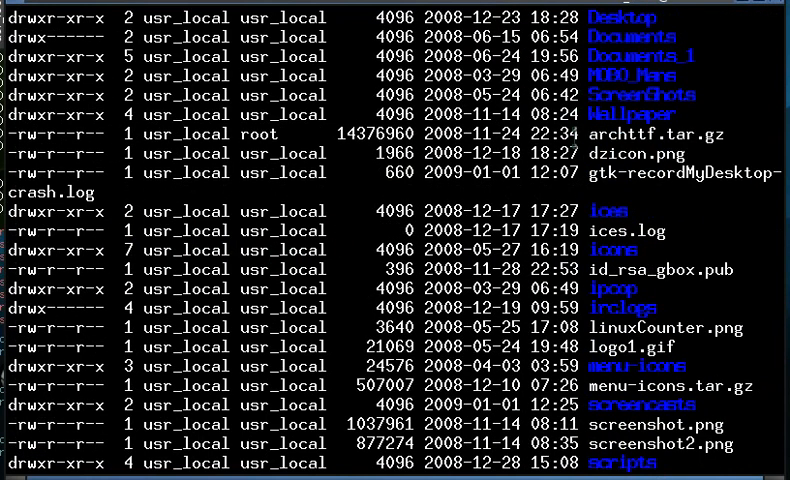
scroll(down, 3)
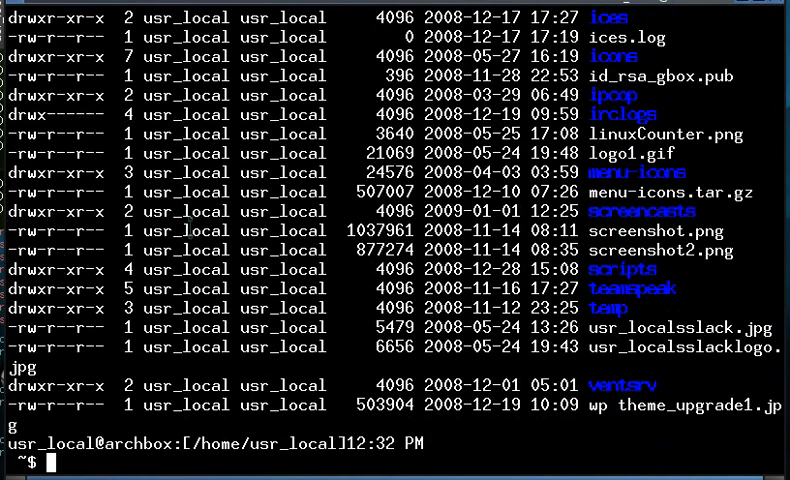
double_click(180, 212)
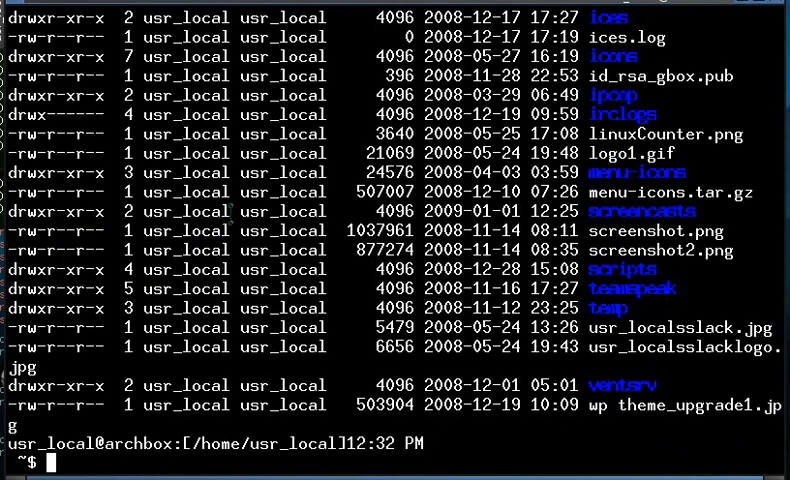
double_click(284, 212)
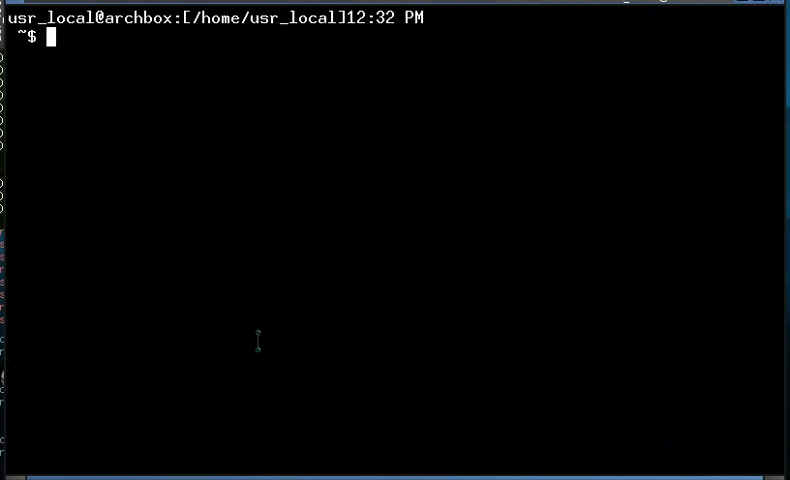
Change to the root directory with cd / and return home with cd ~
text(cd)
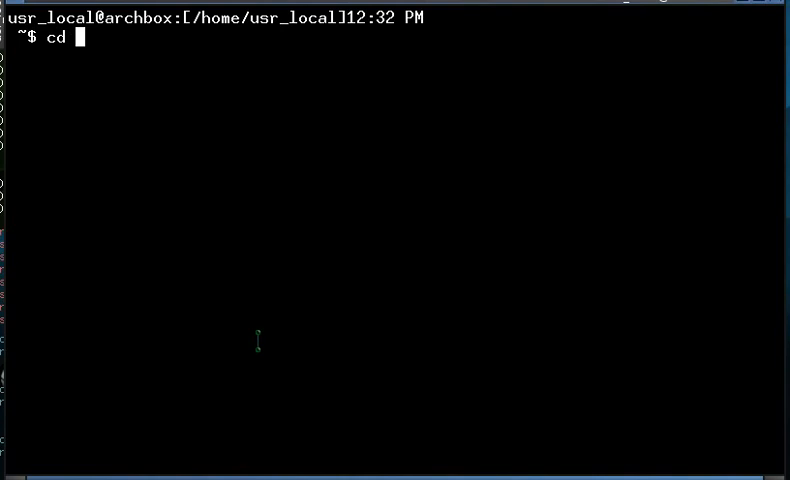
text(/)
text(pwd)
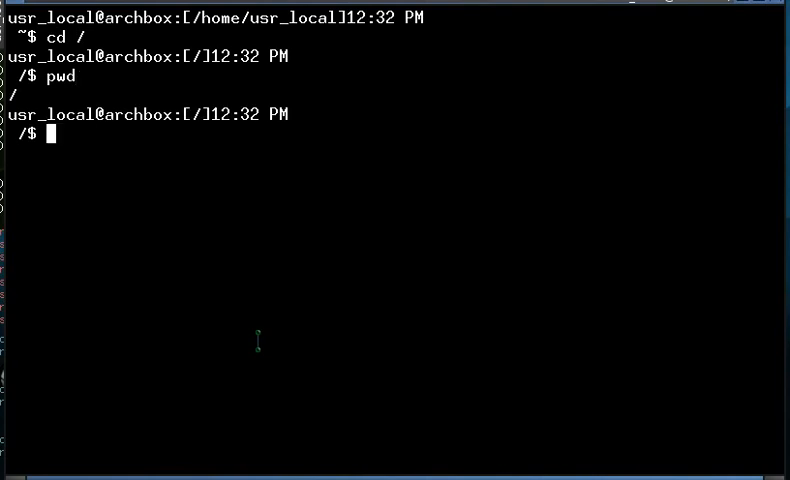
text(cd ~)
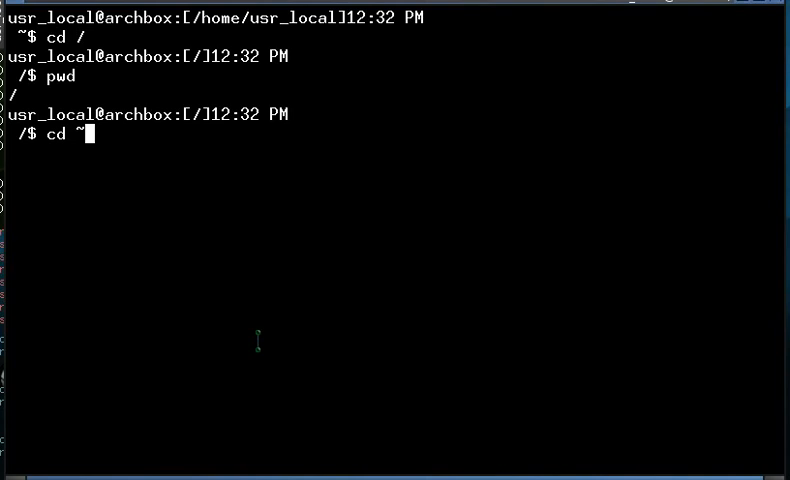
key(Return)
text(pwd)
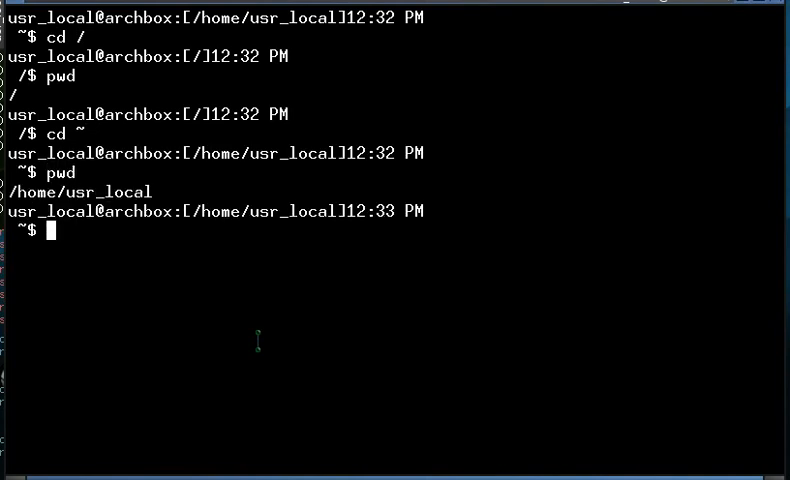
Run ls, ls -l, ls -a and ls -la in turn on the home directory and review the output
text(ls)
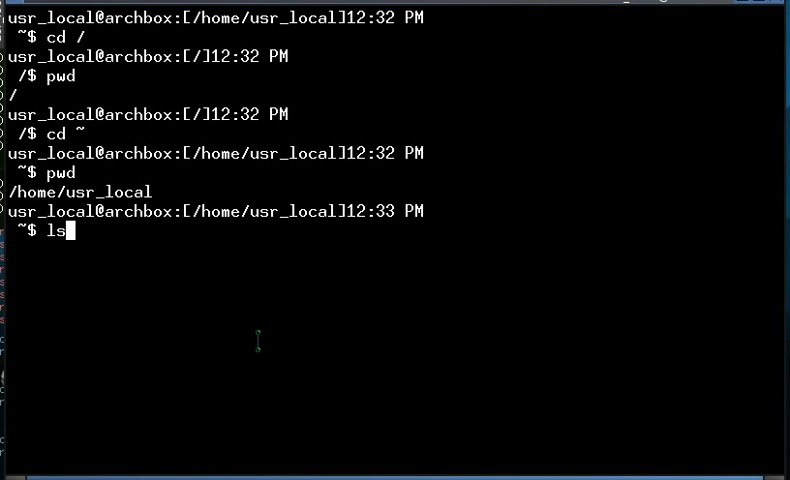
key(Return)
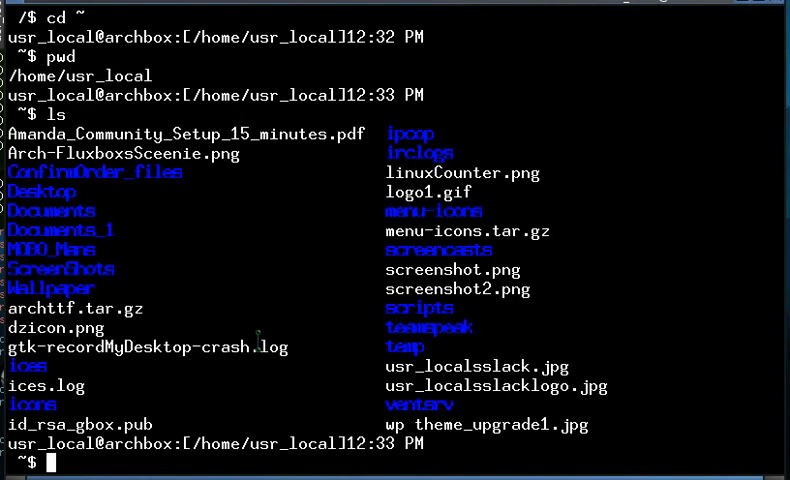
text(ls)
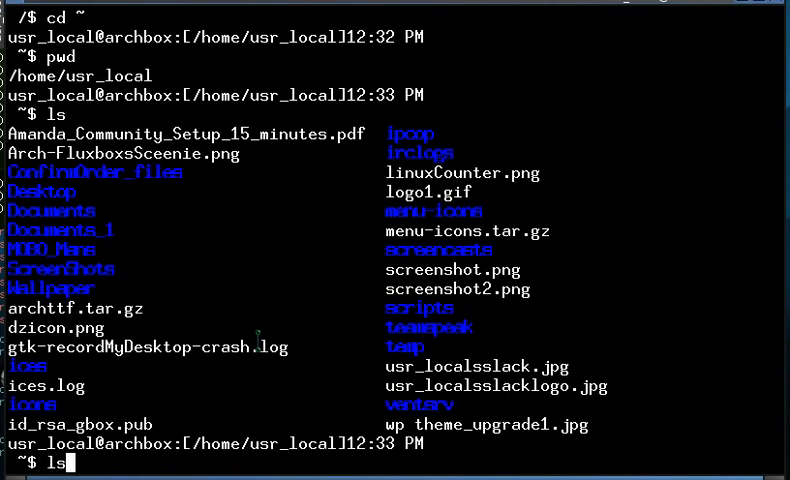
key(Return)
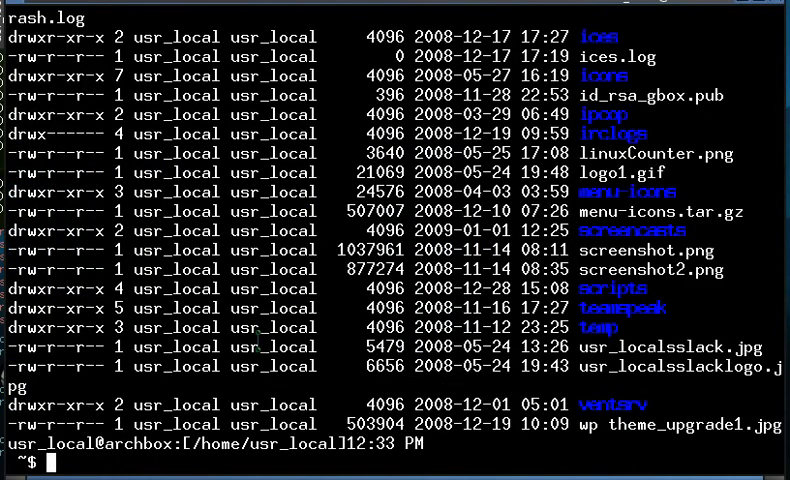
text(ls-a)
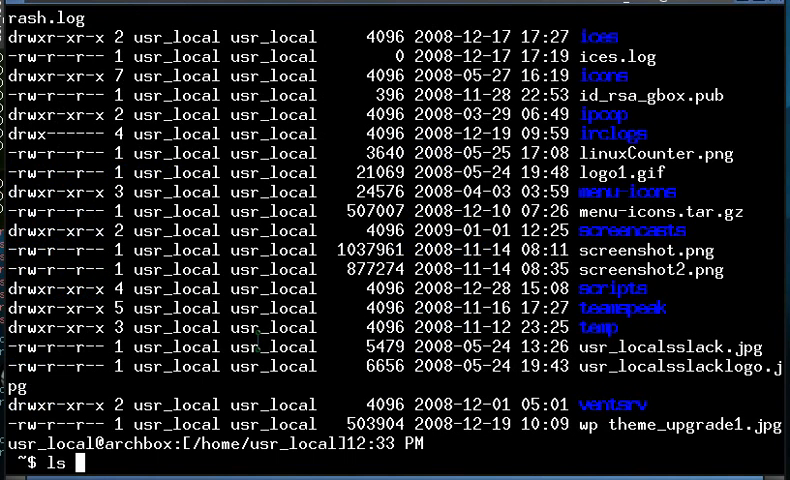
key(Return)
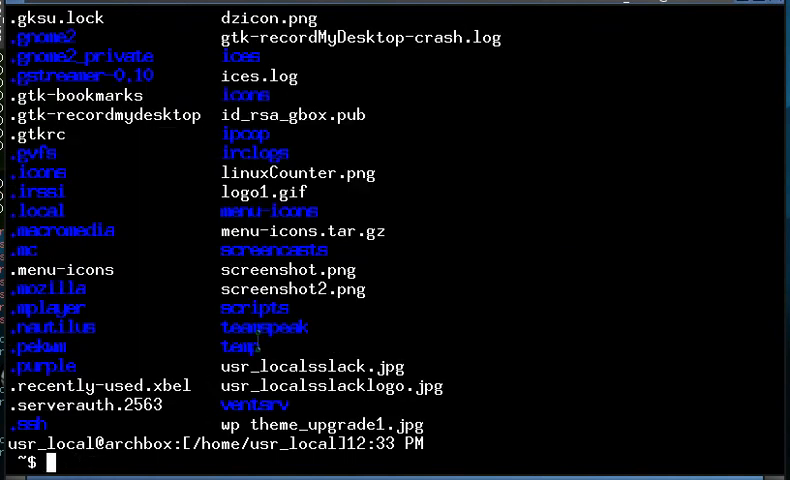
text(ls -)
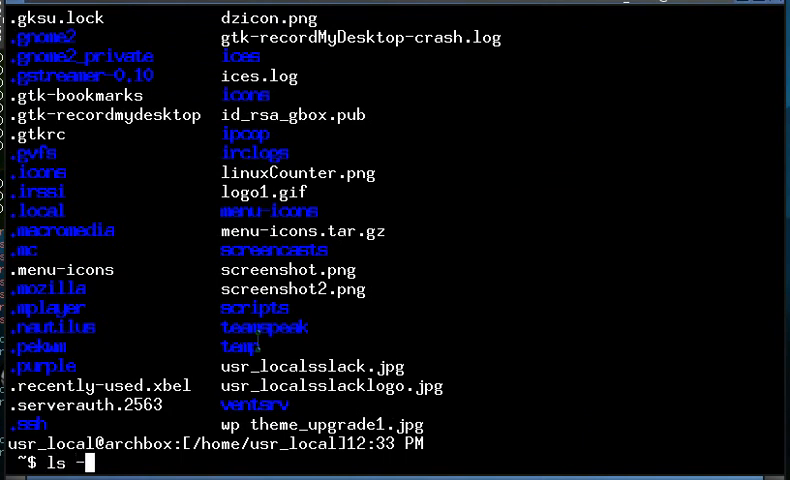
text(a)
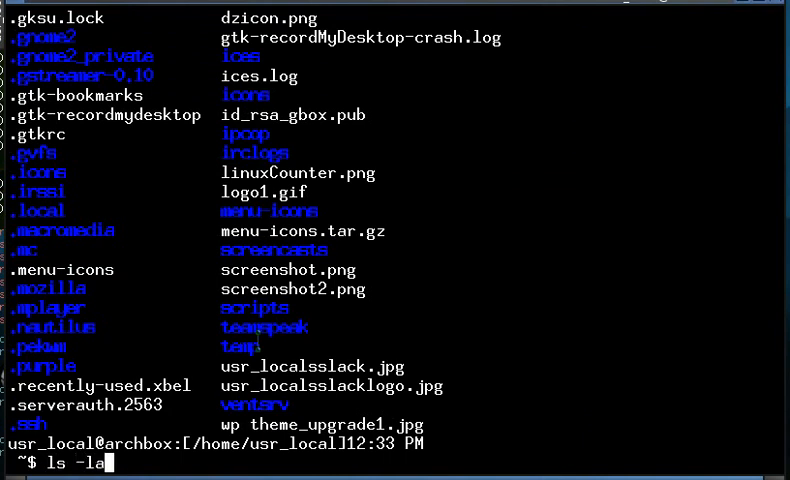
key(Return)
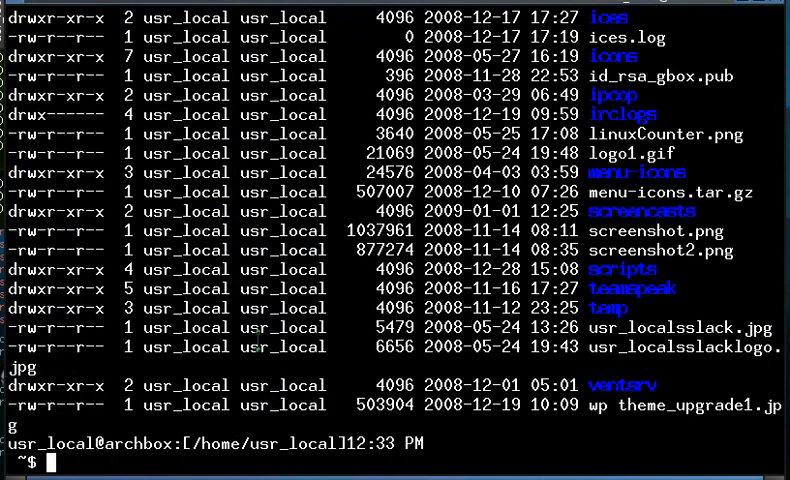
scroll(up, 3)
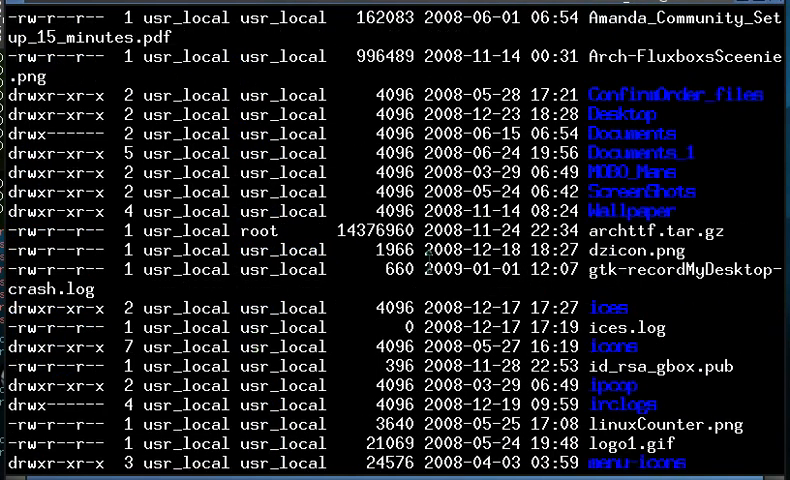
scroll(down, 3)
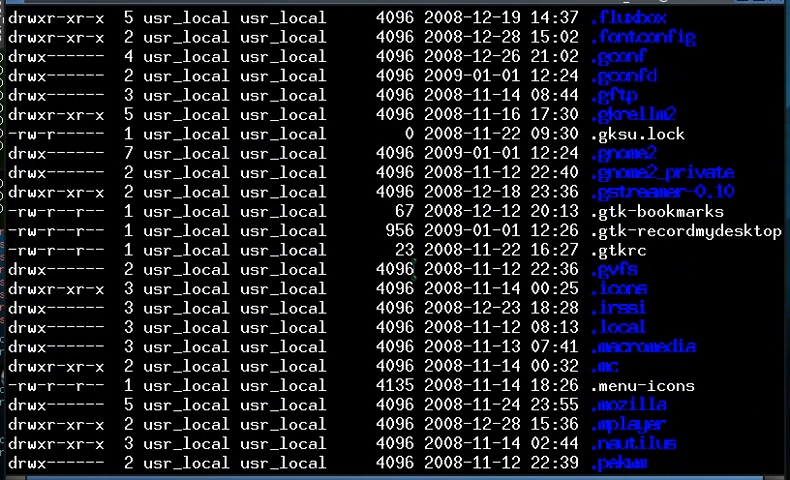
scroll(down, 3)
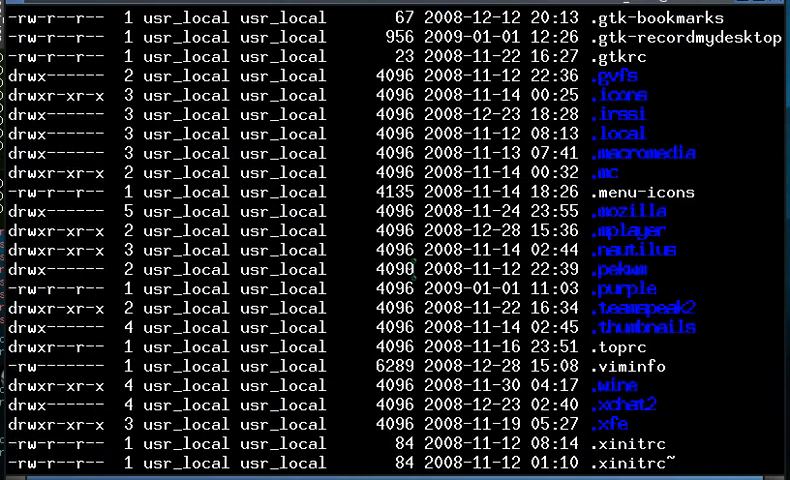
scroll(down, 3)
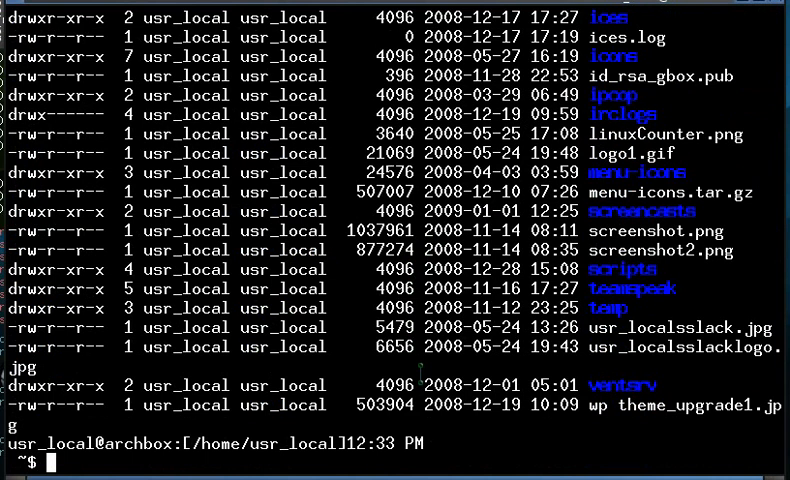
text(cl)
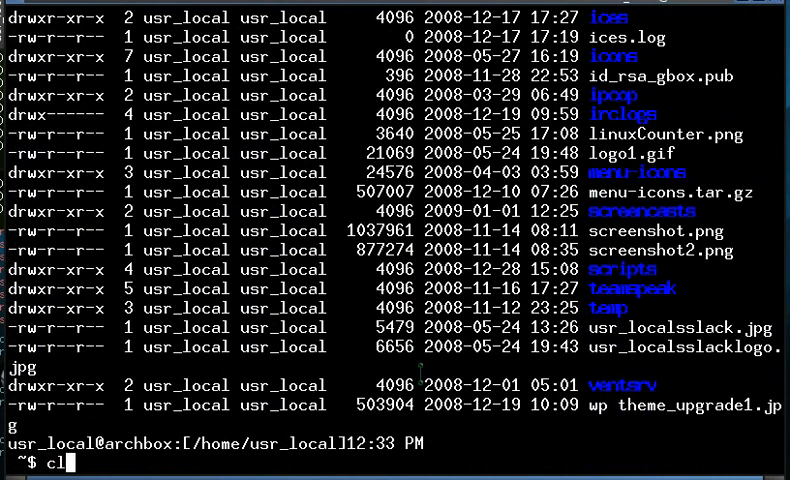
Clear the screen, confirm home with pwd and a plain ls, then clear once more
key(Return)
text(pwd)
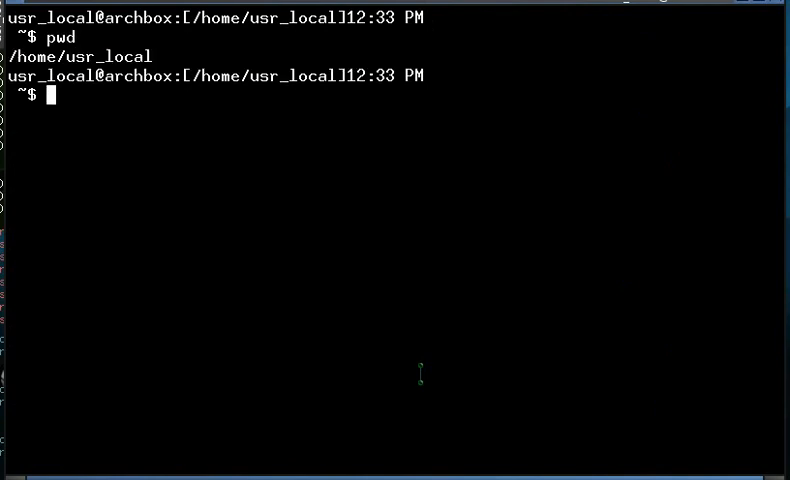
text(cd)
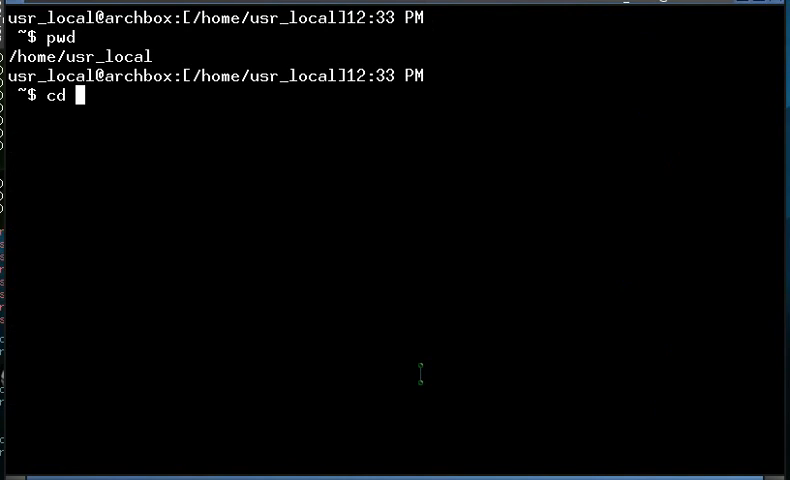
text(/)
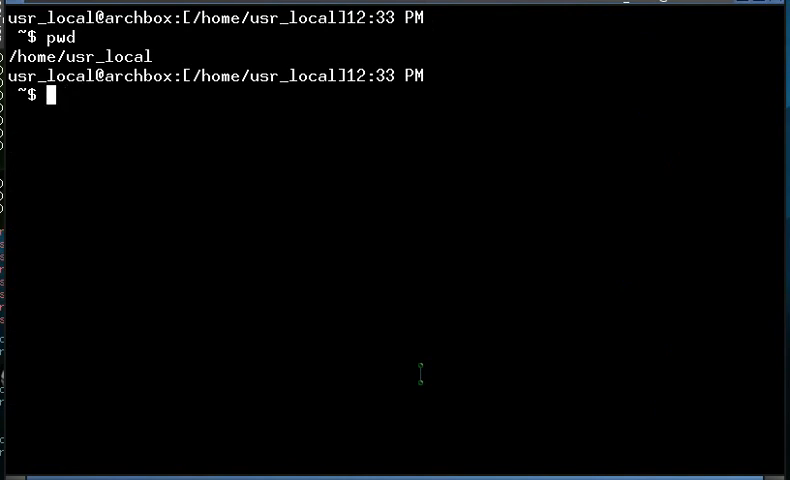
text(ls)
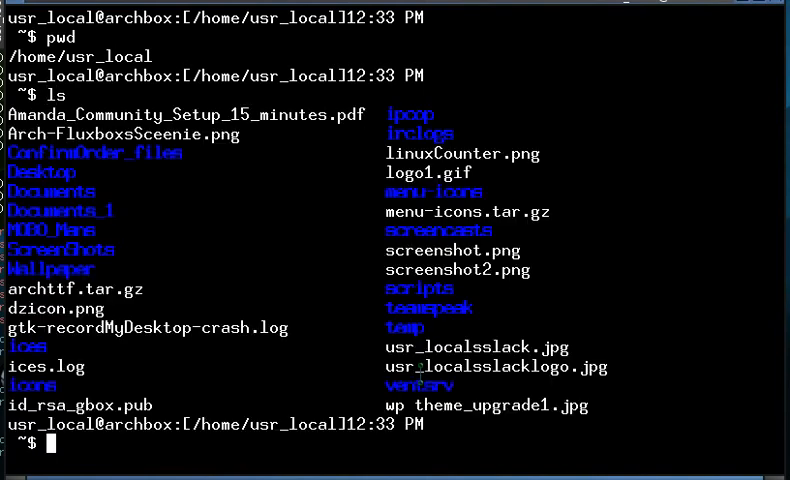
text(clea)
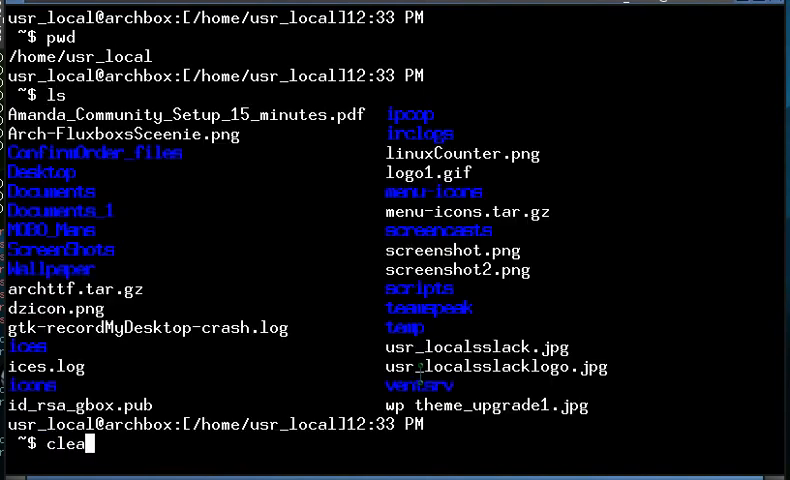
key(Return)
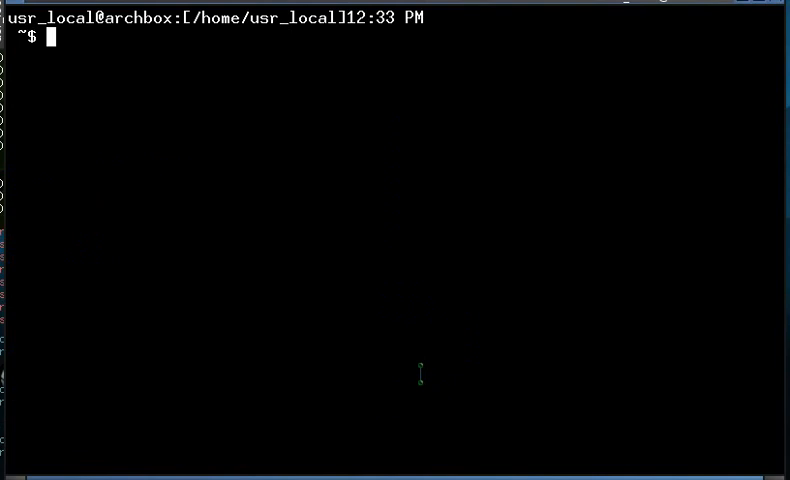
text(cle)
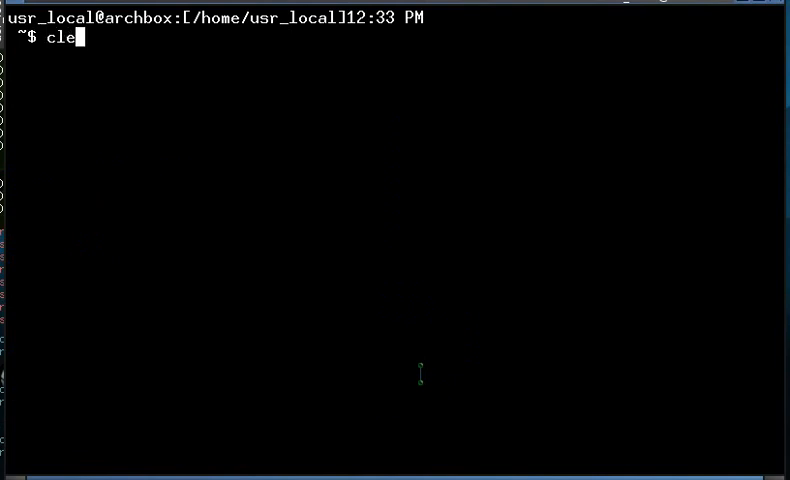